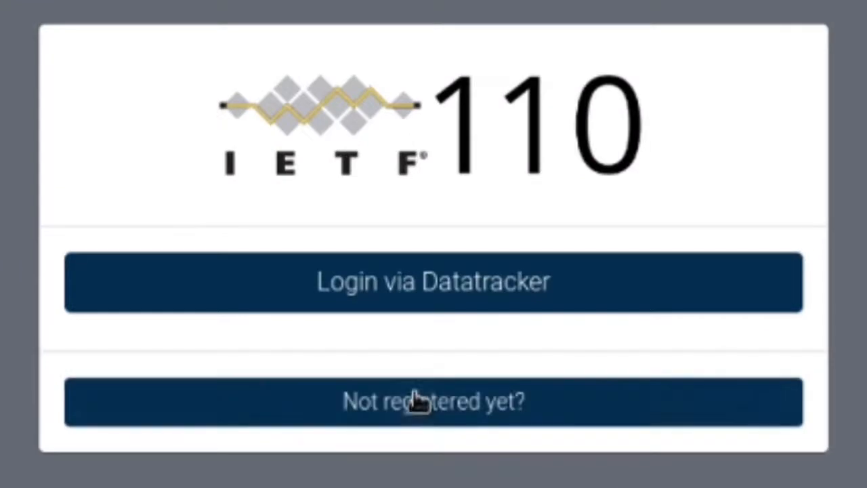
{"action": "mouse_move", "coordinate": [417, 413]}
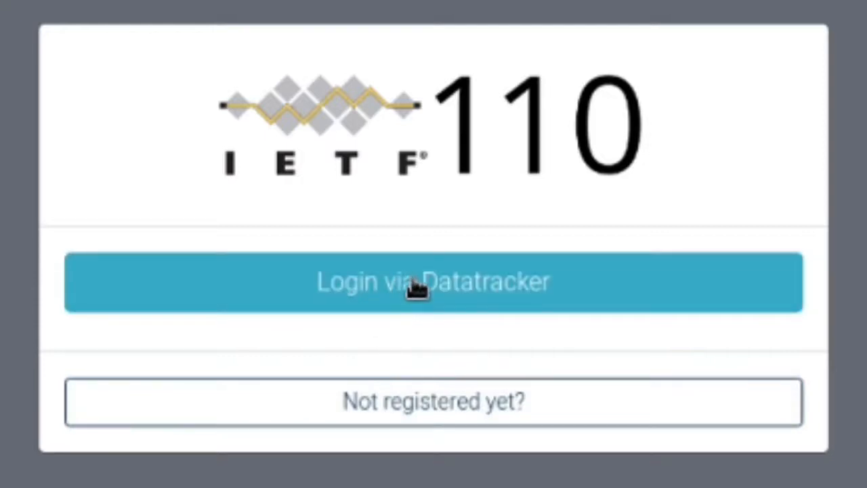
{"action": "mouse_move", "coordinate": [417, 287]}
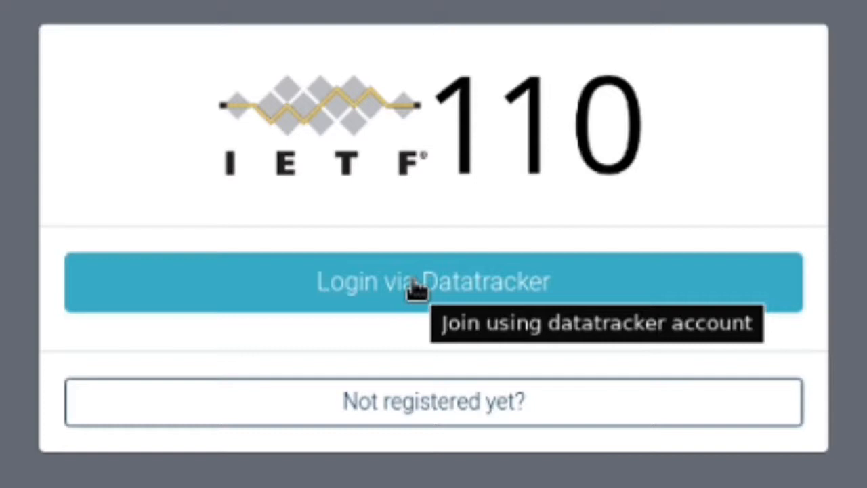
Choose Login via Datatracker on the IETF 110 login screen
{"action": "left_click", "coordinate": [433, 281]}
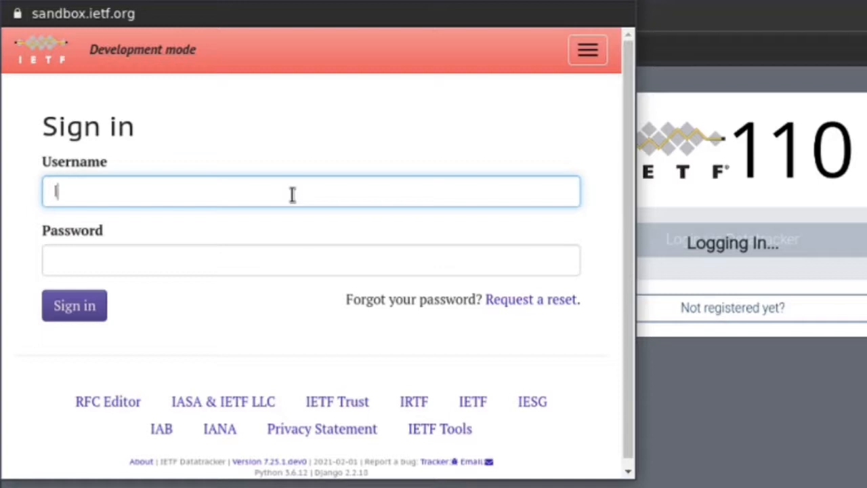
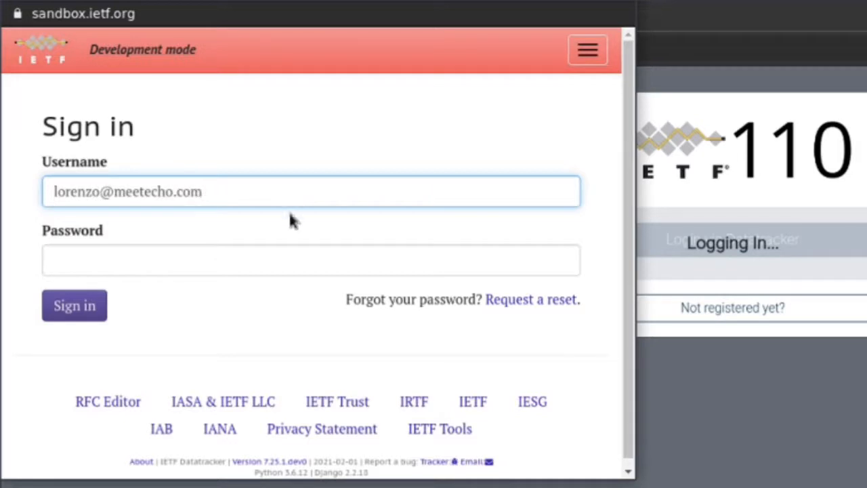
{"action": "left_click", "coordinate": [310, 260]}
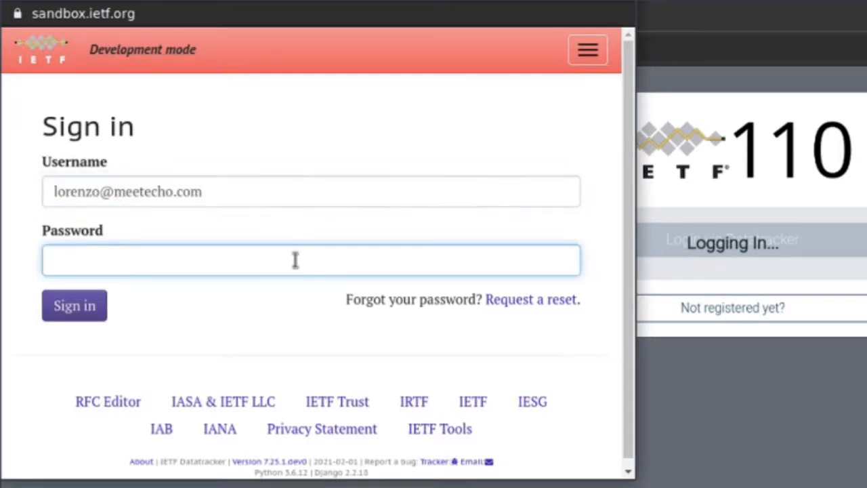
{"action": "type", "text": "password"}
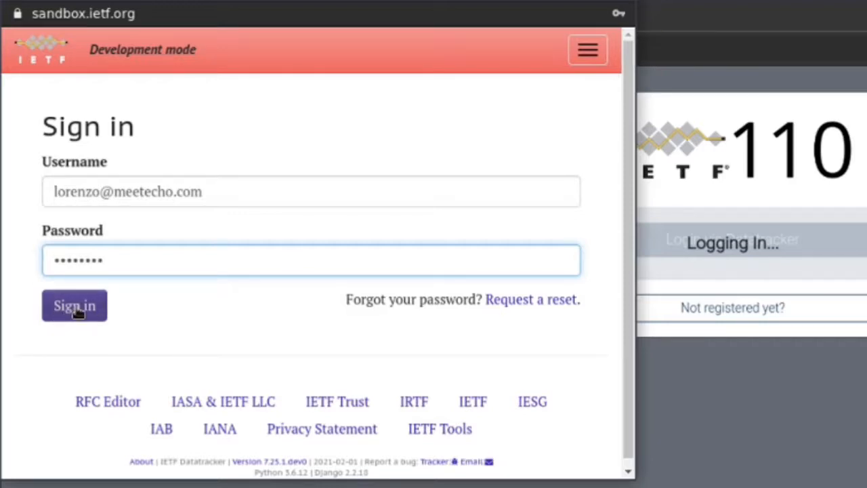
{"action": "left_click", "coordinate": [73, 306]}
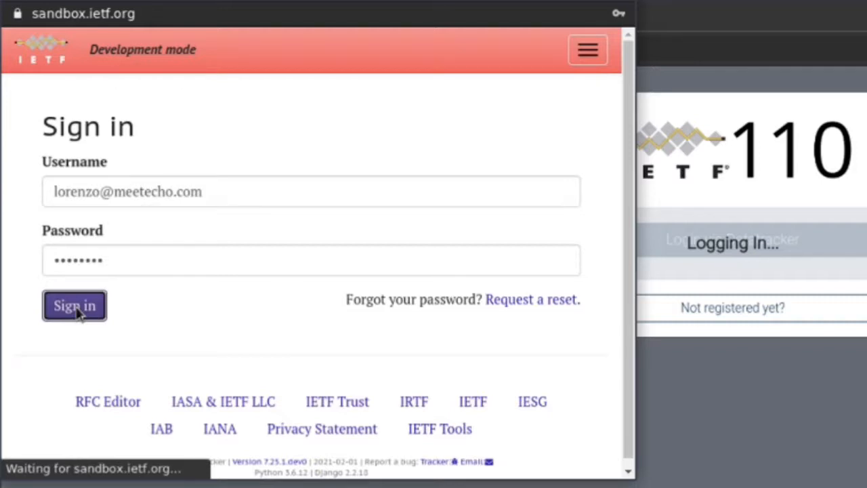
{"action": "left_click", "coordinate": [74, 306]}
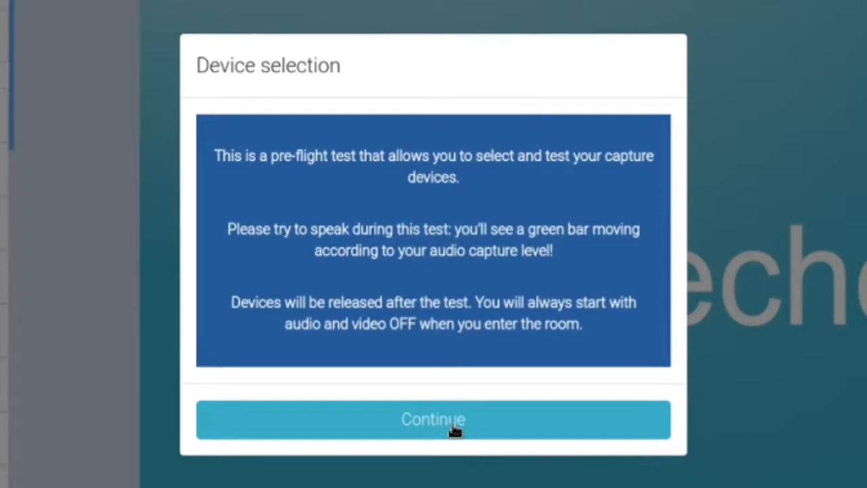
Continue to the pre-flight test and allow microphone and camera access
{"action": "left_click", "coordinate": [433, 418]}
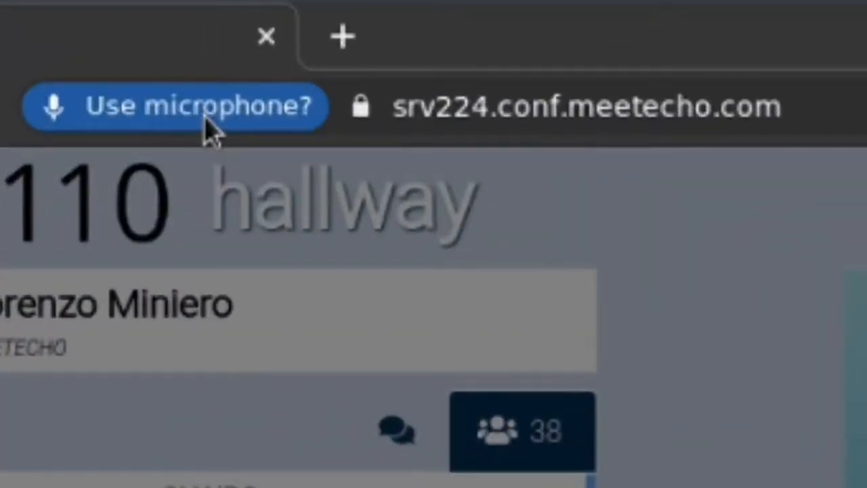
{"action": "left_click", "coordinate": [176, 105]}
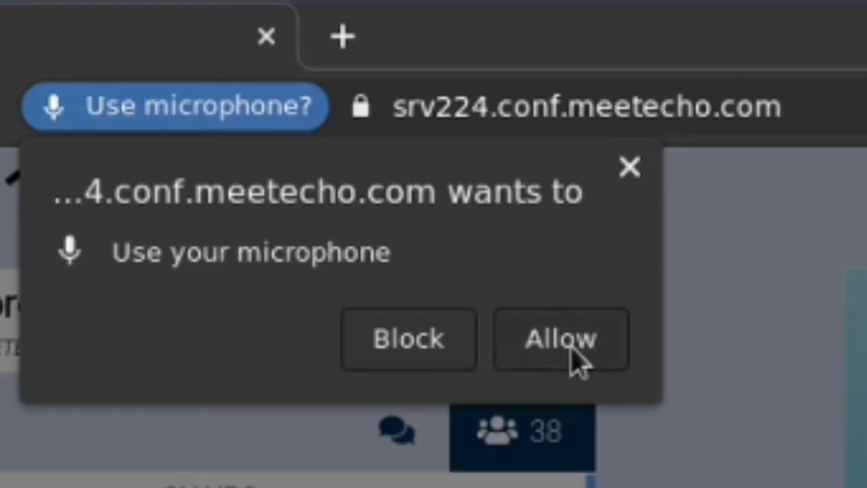
{"action": "left_click", "coordinate": [561, 338]}
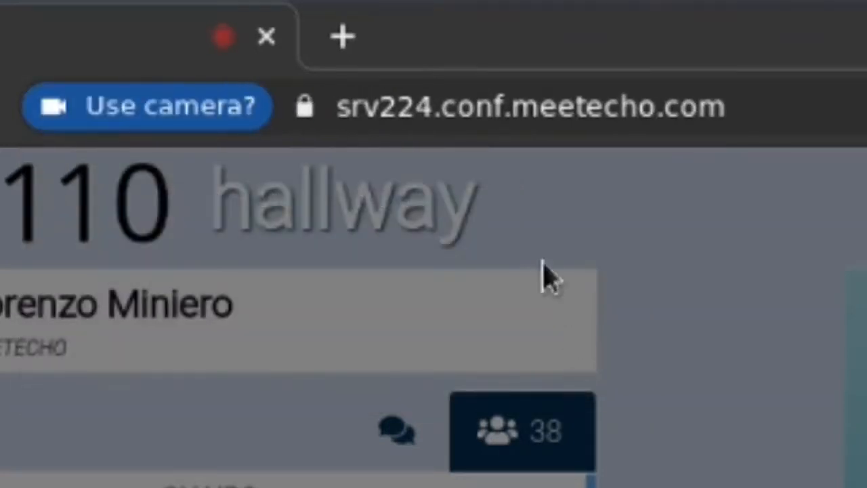
{"action": "left_click", "coordinate": [146, 105]}
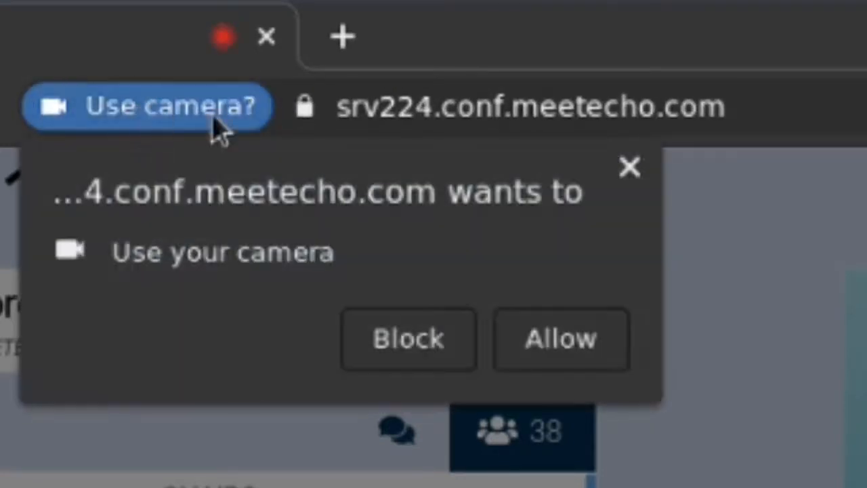
{"action": "mouse_move", "coordinate": [561, 338]}
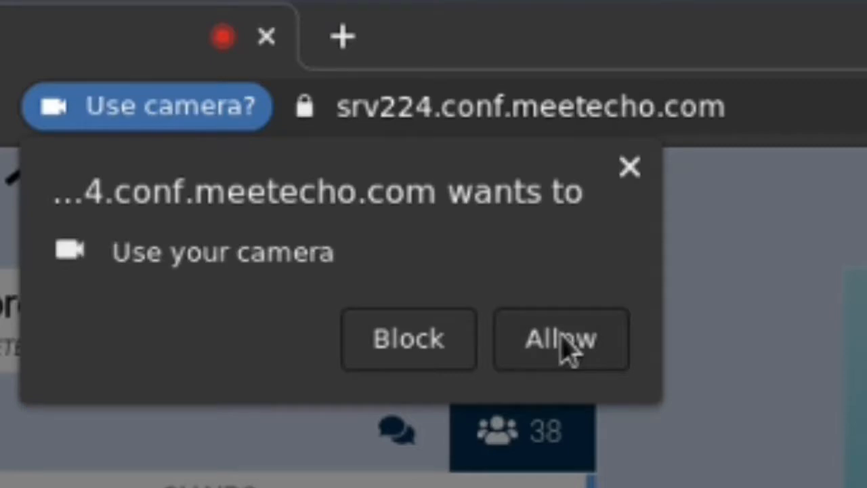
{"action": "left_click", "coordinate": [560, 339]}
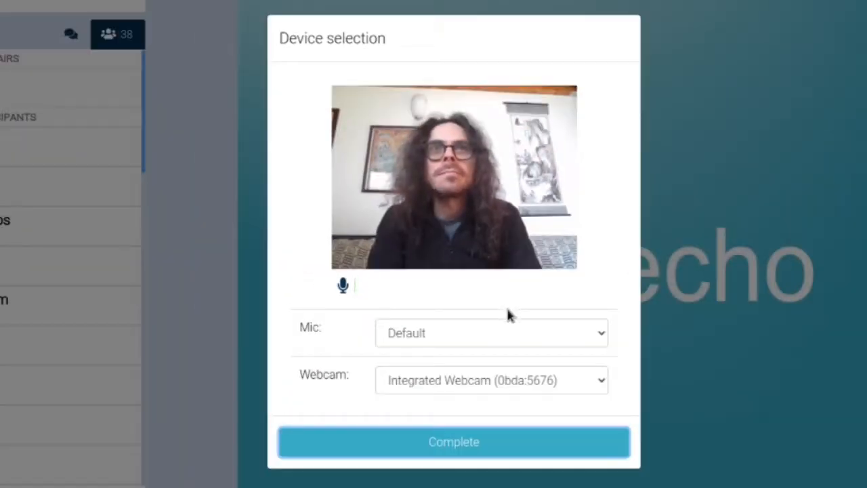
Select the HD Webcam C615 as webcam and complete the device pre-flight test
{"action": "left_click", "coordinate": [490, 333]}
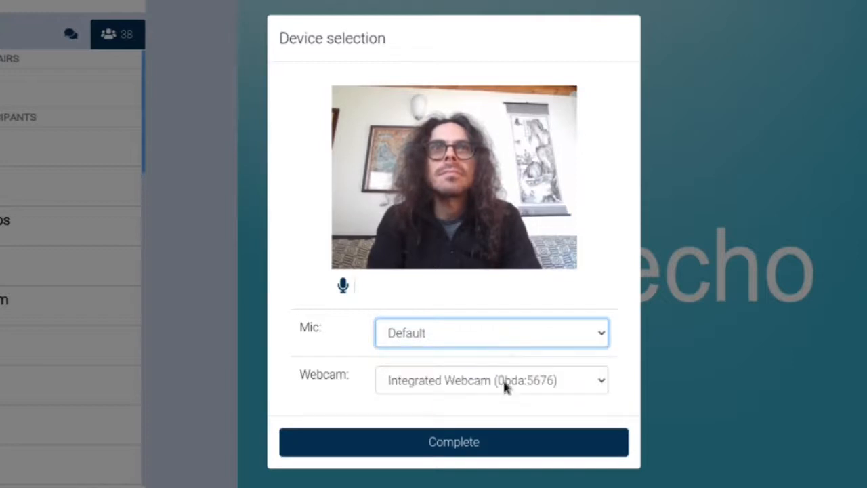
{"action": "left_click", "coordinate": [490, 379]}
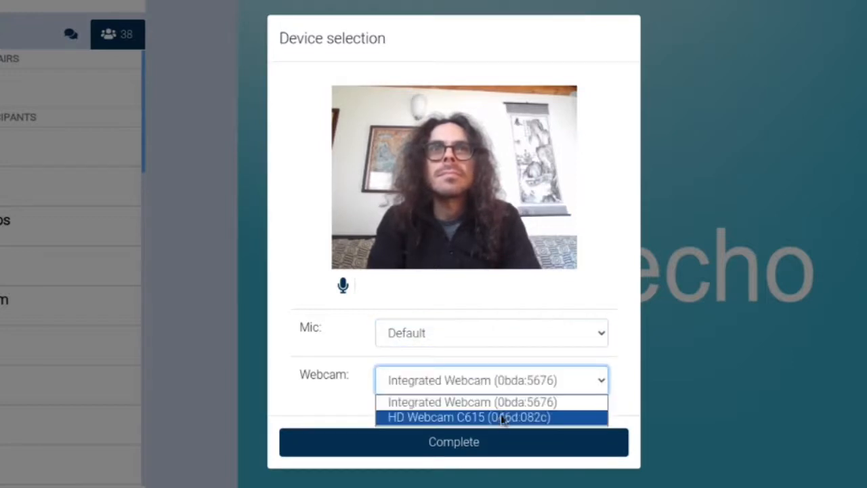
{"action": "left_click", "coordinate": [466, 417]}
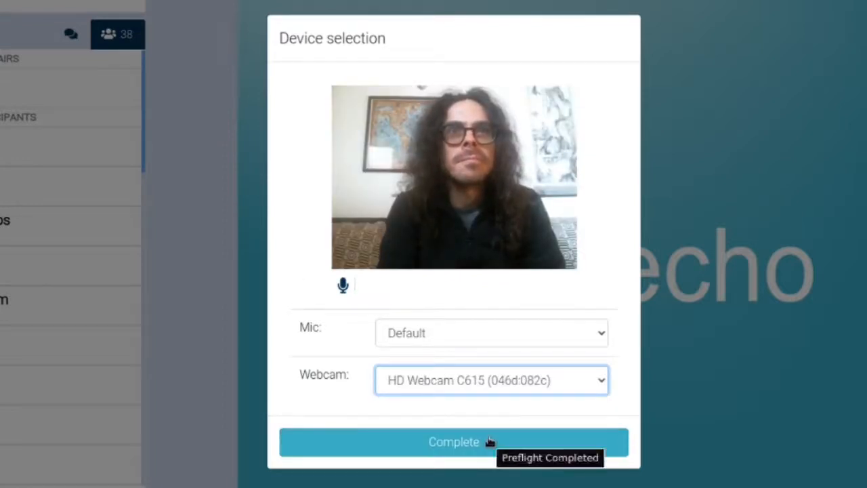
{"action": "left_click", "coordinate": [452, 441]}
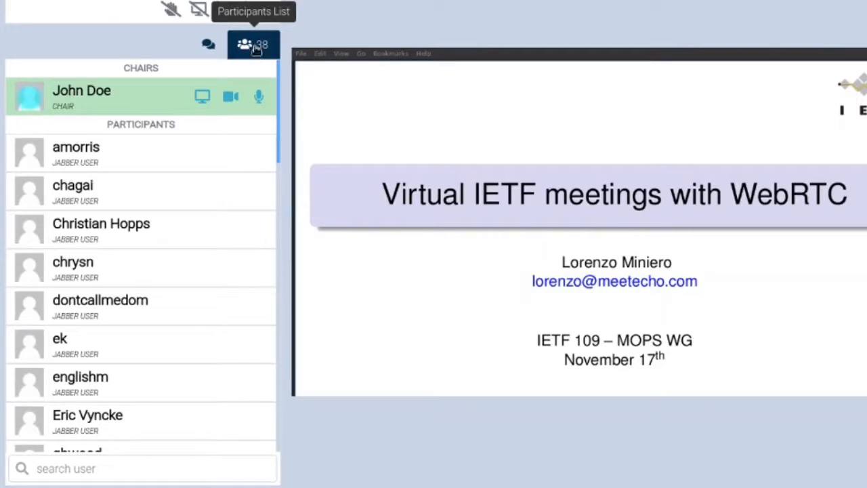
{"action": "scroll", "scroll_direction": "down", "scroll_amount": 3}
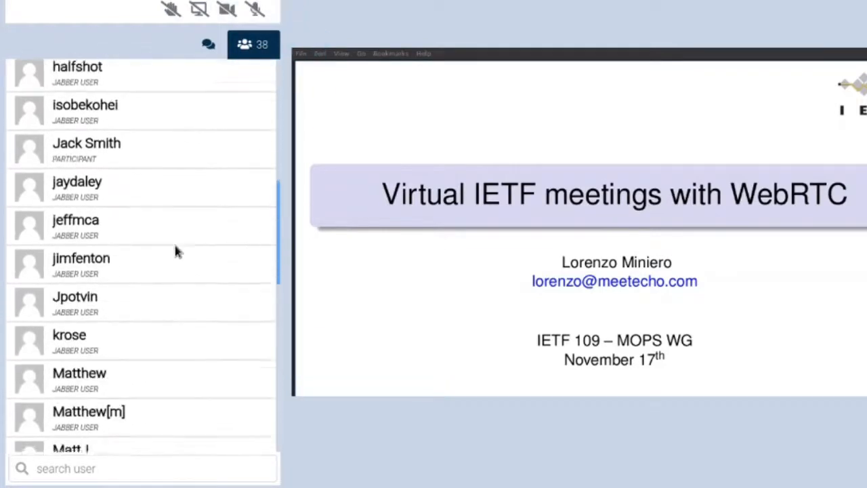
{"action": "scroll", "scroll_direction": "down", "scroll_amount": 3}
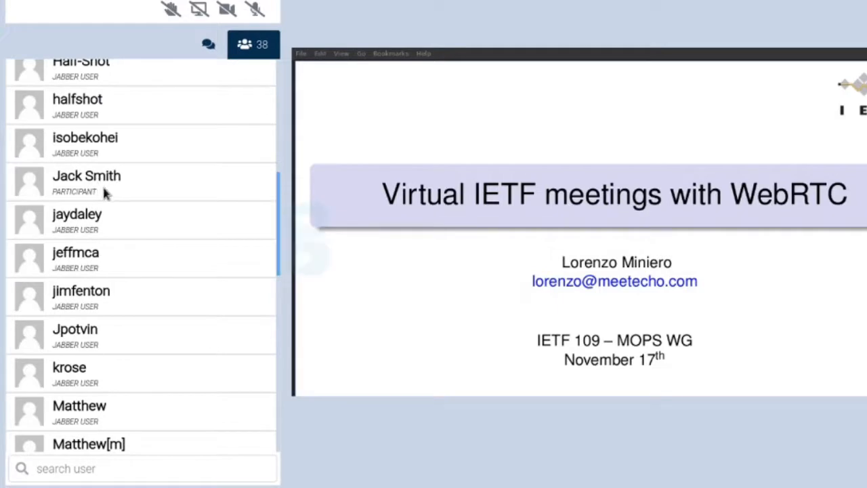
{"action": "mouse_move", "coordinate": [114, 191]}
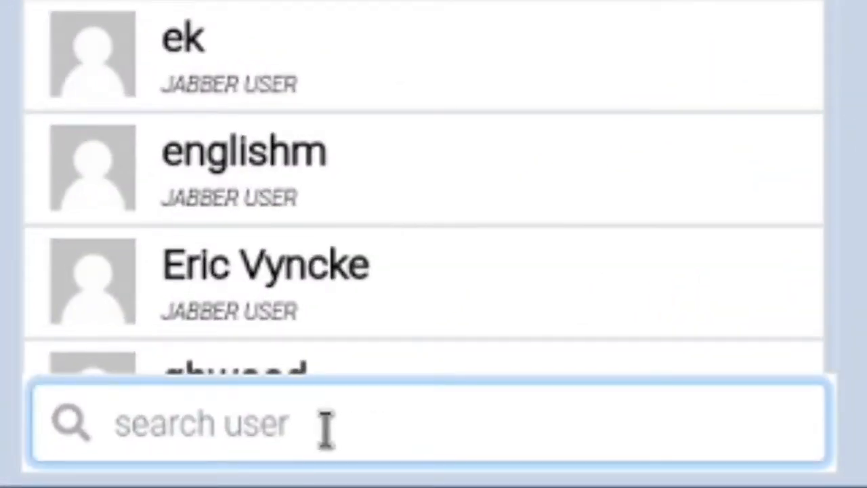
Filter the participant list by typing 'ma' then 'ja' in the search box
{"action": "type", "text": "m"}
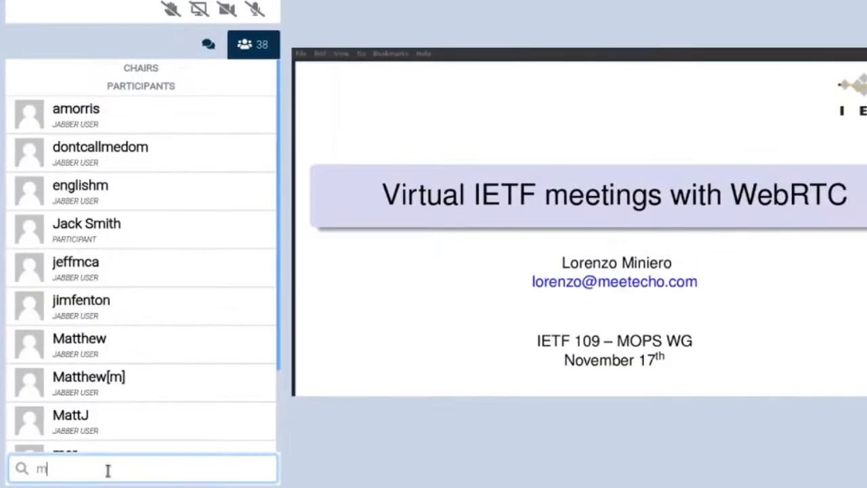
{"action": "type", "text": "a"}
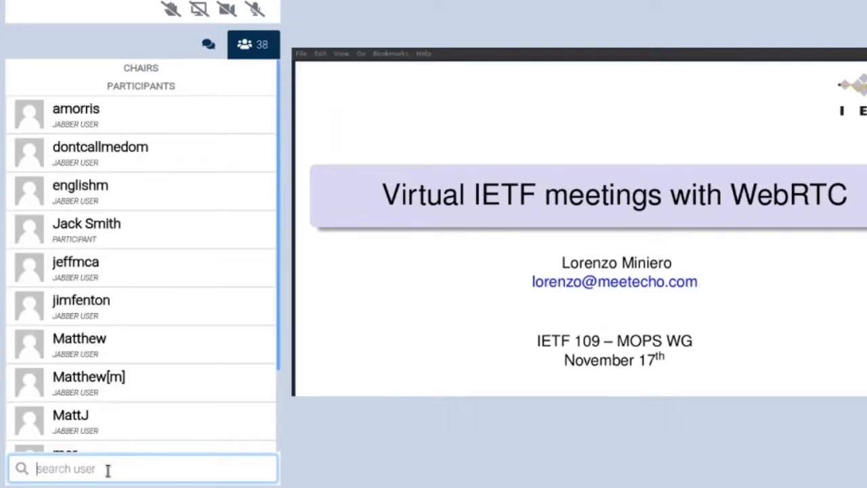
{"action": "type", "text": "j"}
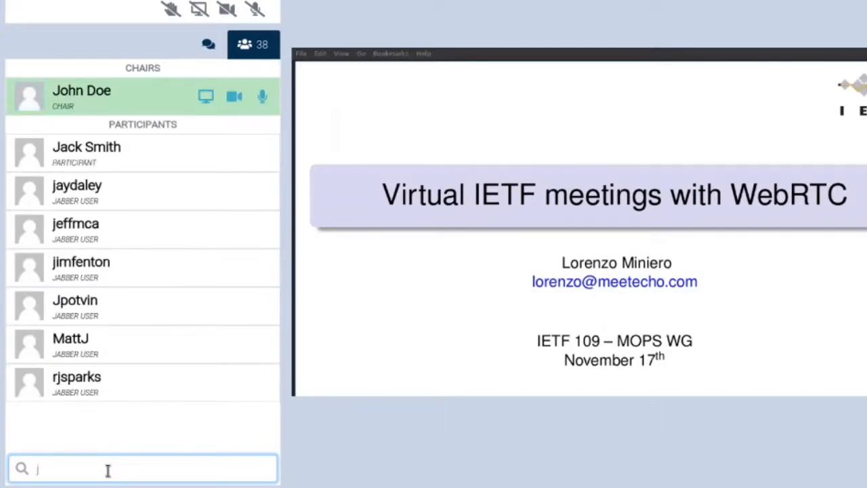
{"action": "type", "text": "a"}
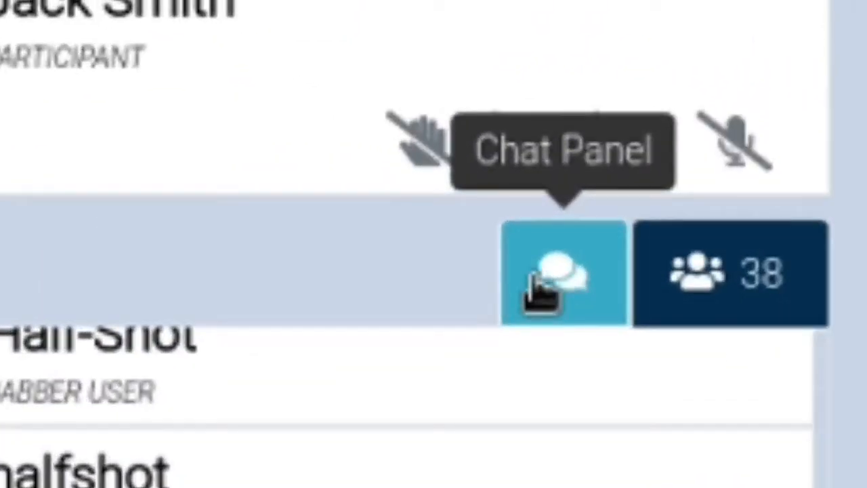
Show the hallway group chat with topic IETF Hallway
{"action": "left_click", "coordinate": [564, 274]}
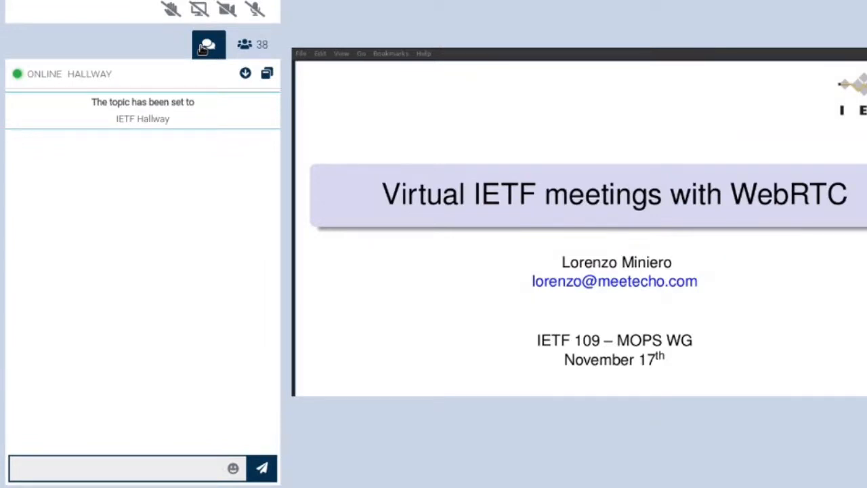
{"action": "mouse_move", "coordinate": [200, 84]}
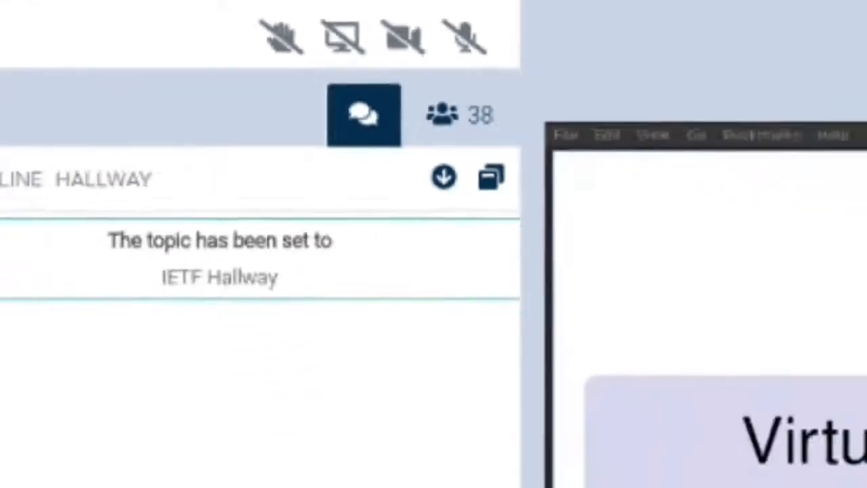
Send 'Hi everyone' to the group chat, then send a smiley emoji
{"action": "type", "text": "H"}
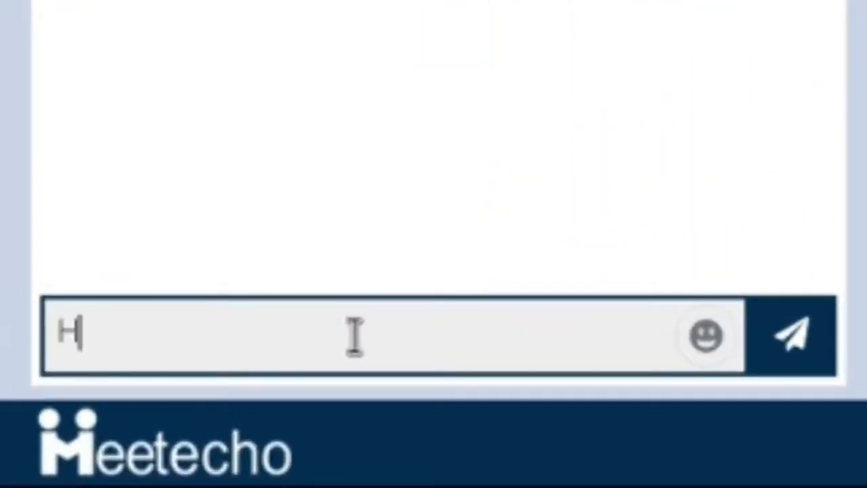
{"action": "type", "text": "i everyone"}
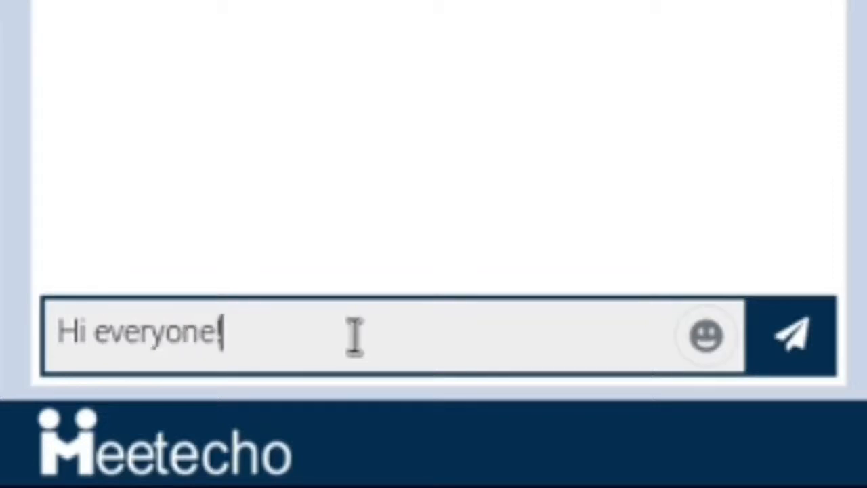
{"action": "left_click", "coordinate": [788, 333]}
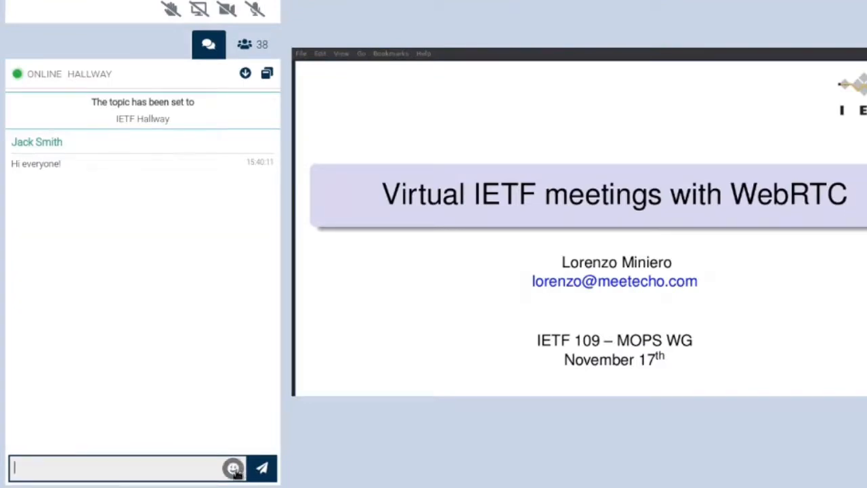
{"action": "left_click", "coordinate": [233, 467]}
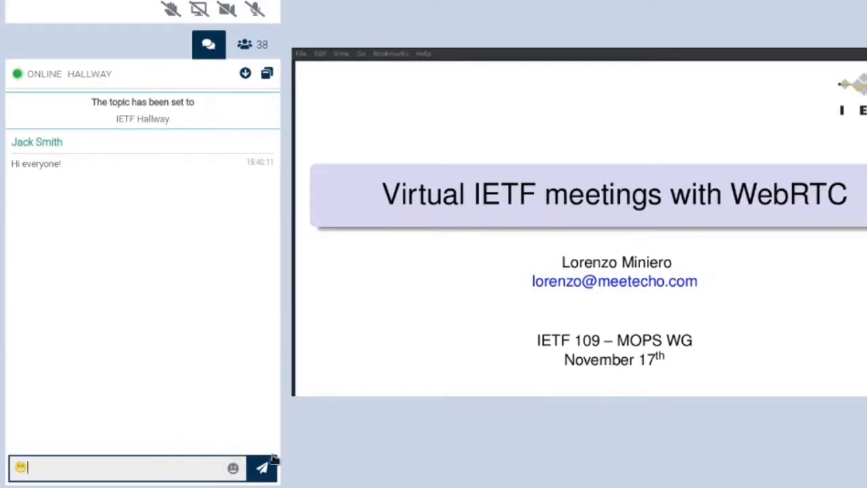
{"action": "left_click", "coordinate": [261, 469]}
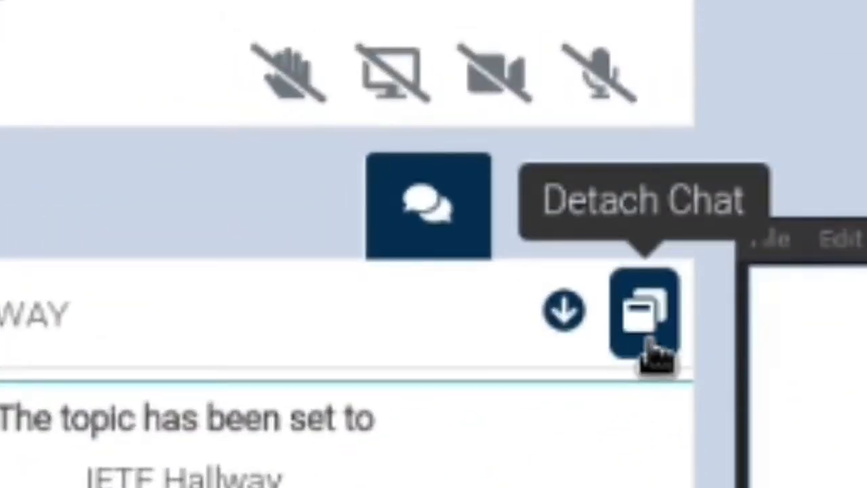
{"action": "left_click", "coordinate": [642, 311]}
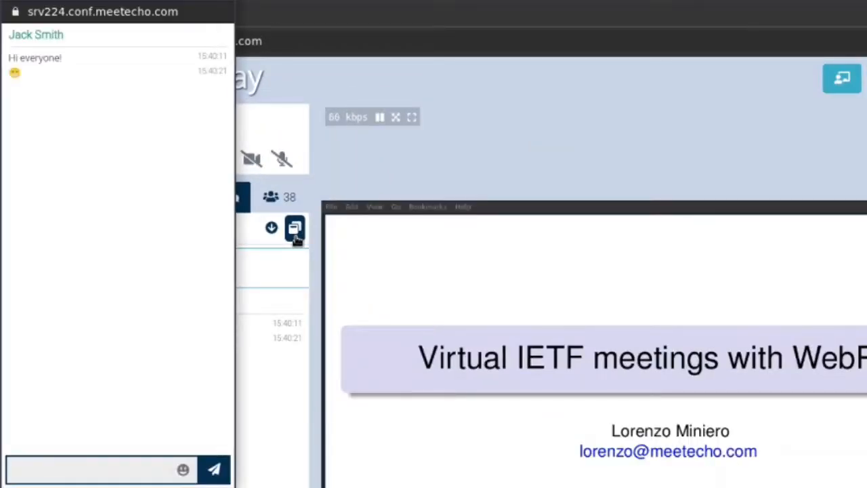
{"action": "mouse_move", "coordinate": [149, 192]}
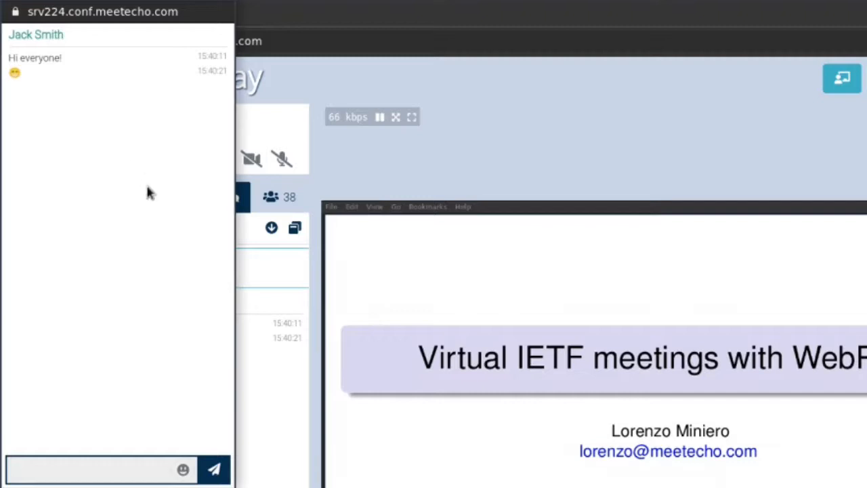
{"action": "mouse_move", "coordinate": [133, 195]}
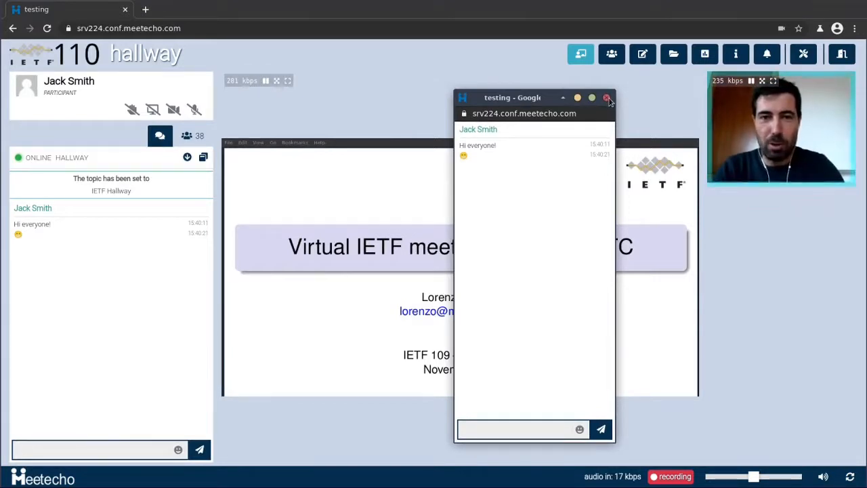
{"action": "left_click", "coordinate": [607, 97]}
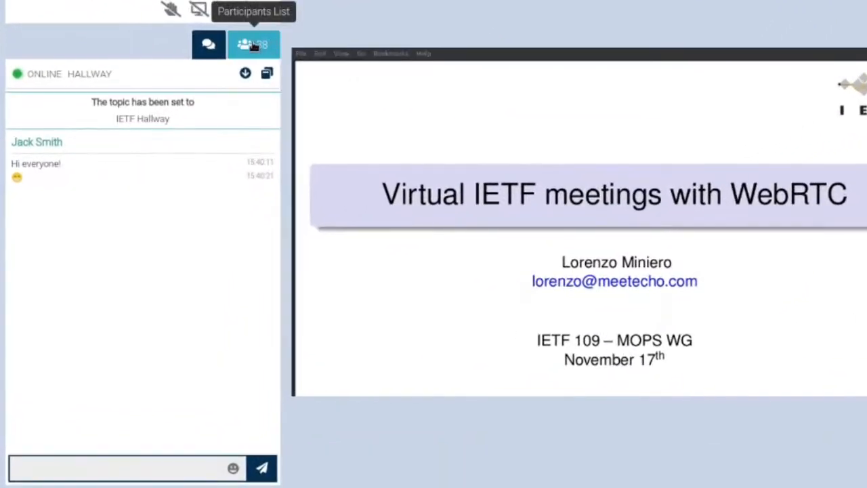
Privately message chair John Doe 'Hi John! When do I have to present?'
{"action": "left_click", "coordinate": [253, 43]}
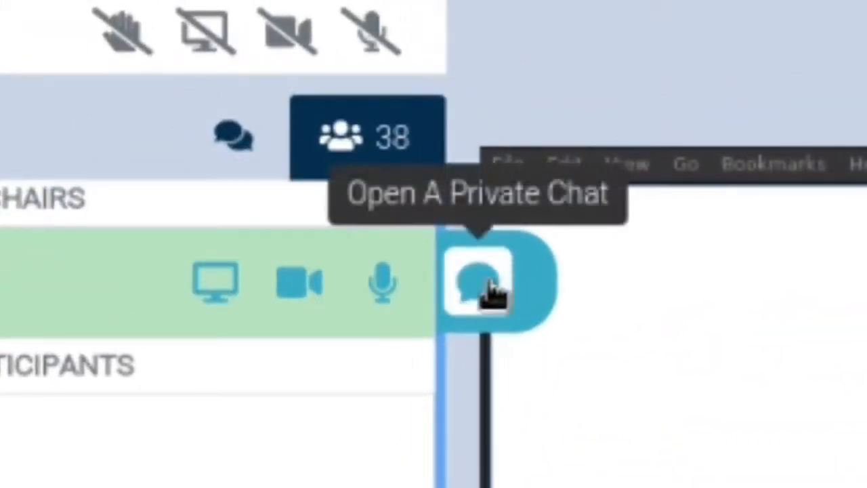
{"action": "left_click", "coordinate": [476, 280]}
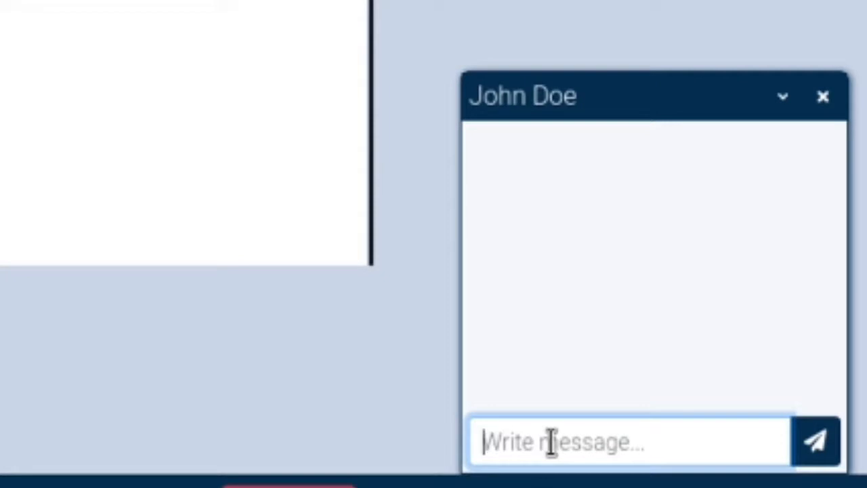
{"action": "type", "text": "Hi J"}
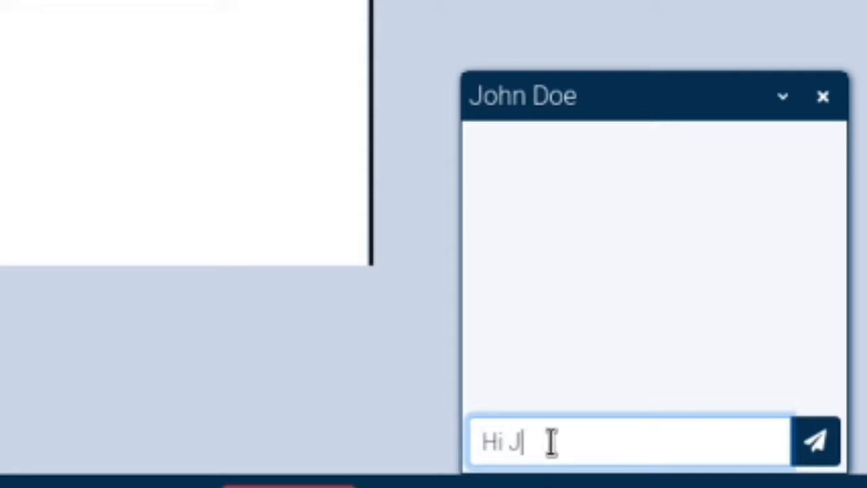
{"action": "type", "text": "ohn! When"}
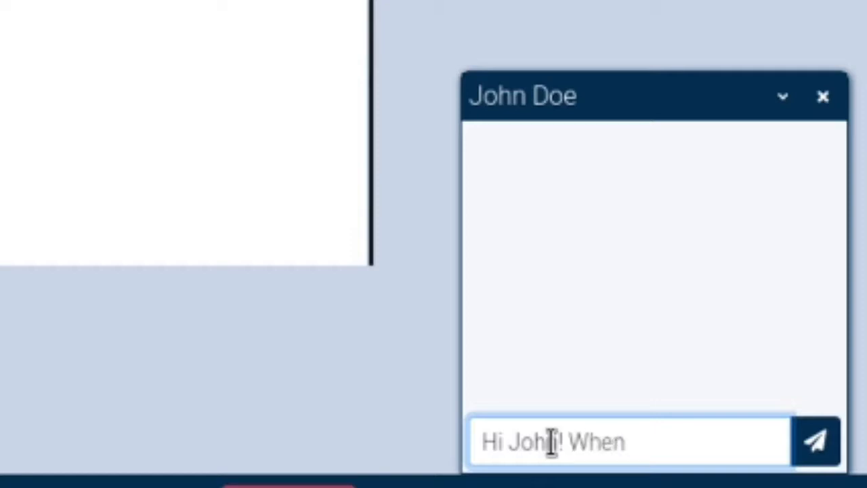
{"action": "type", "text": "do I have"}
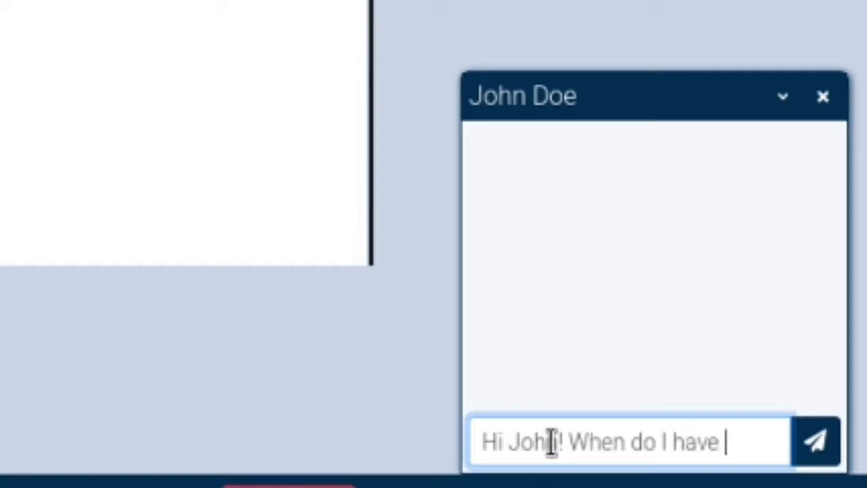
{"action": "type", "text": "to present?"}
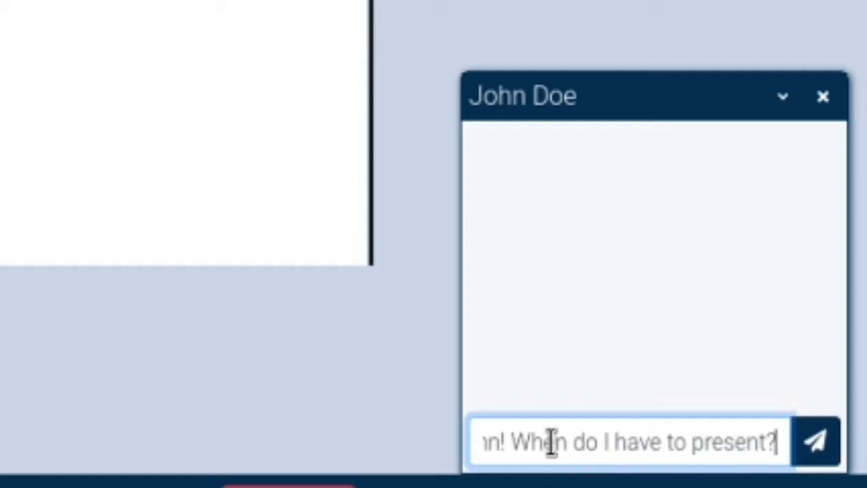
{"action": "left_click", "coordinate": [815, 441]}
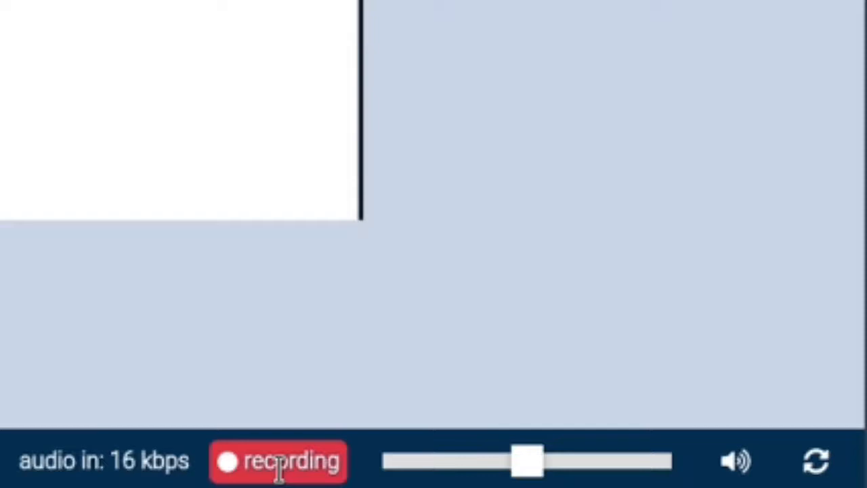
{"action": "mouse_move", "coordinate": [528, 463]}
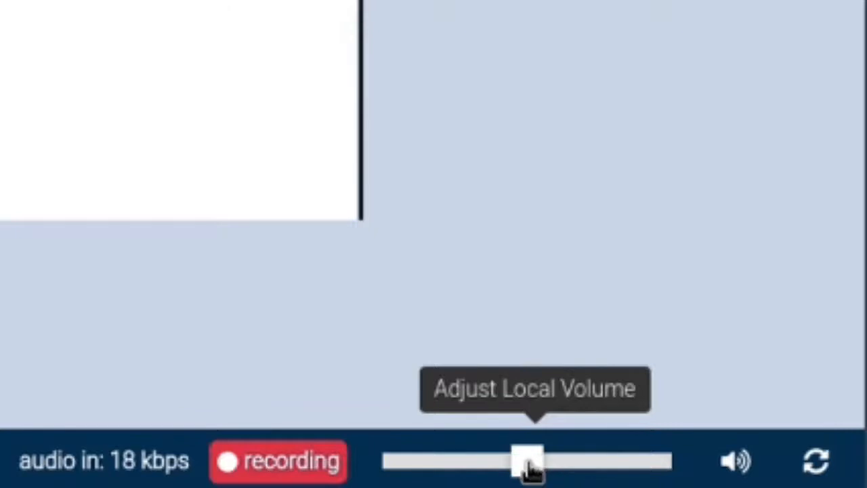
{"action": "left_click_drag", "start_coordinate": [528, 460], "coordinate": [616, 460]}
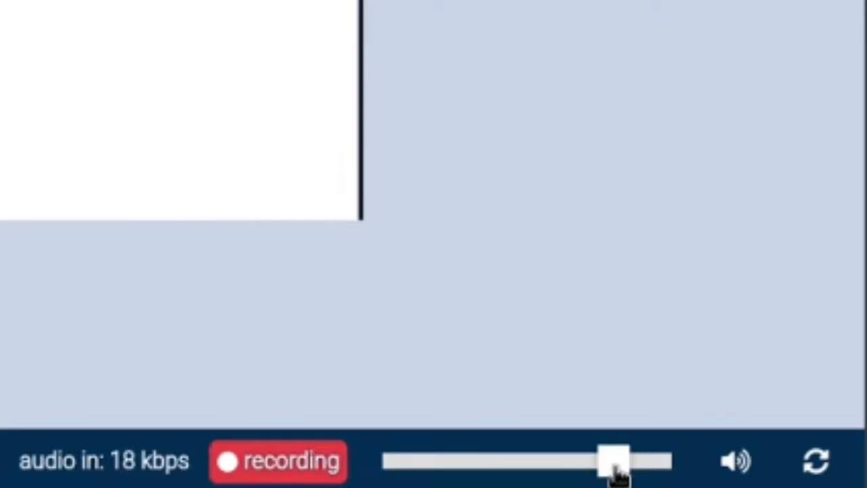
{"action": "left_click_drag", "start_coordinate": [615, 461], "coordinate": [530, 460]}
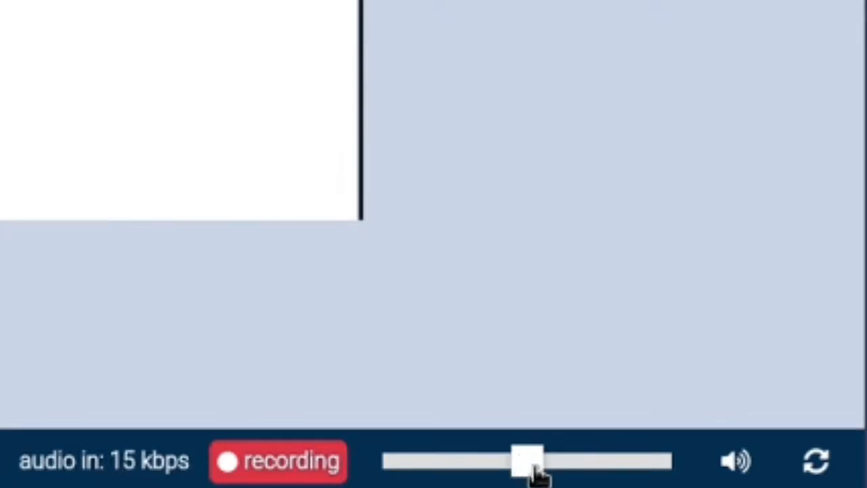
{"action": "left_click", "coordinate": [734, 460]}
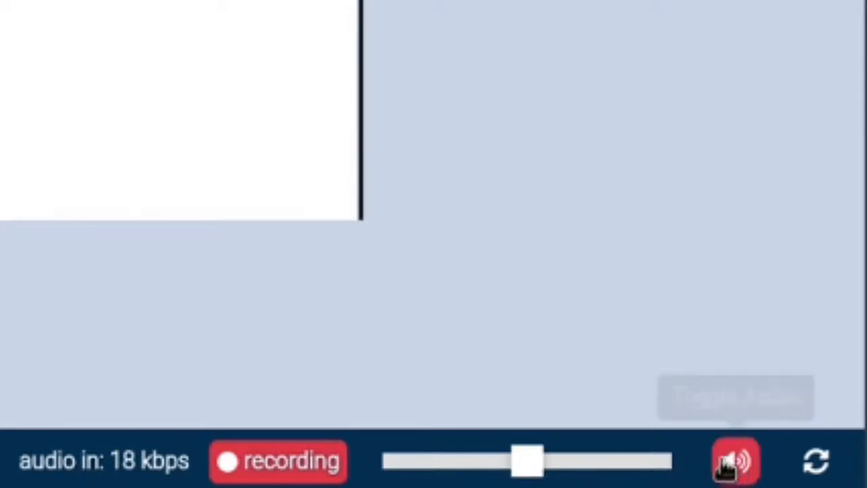
{"action": "mouse_move", "coordinate": [734, 460]}
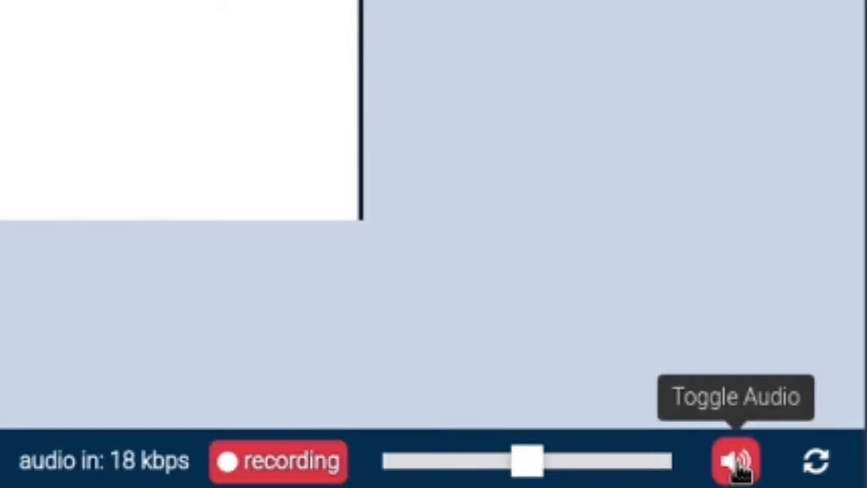
{"action": "left_click", "coordinate": [735, 460]}
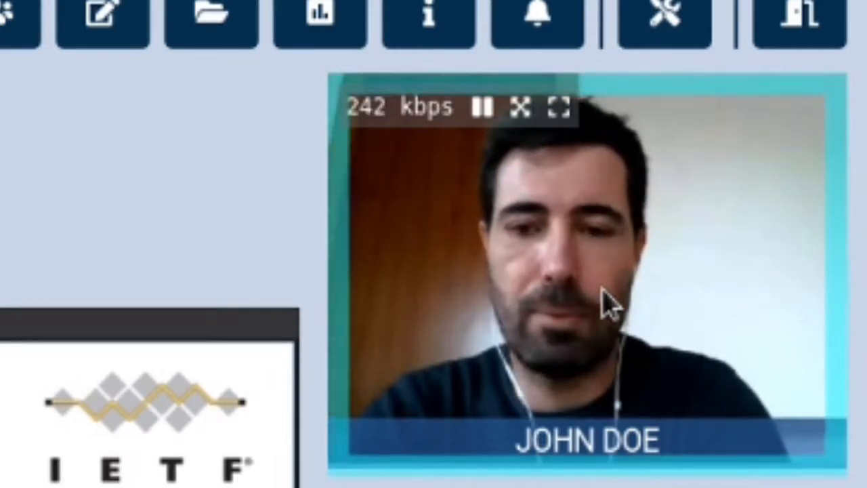
{"action": "mouse_move", "coordinate": [481, 142]}
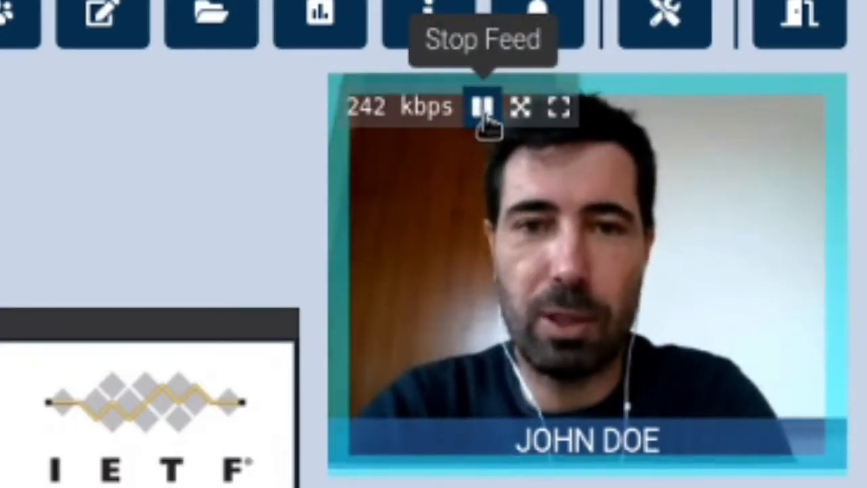
{"action": "mouse_move", "coordinate": [521, 108]}
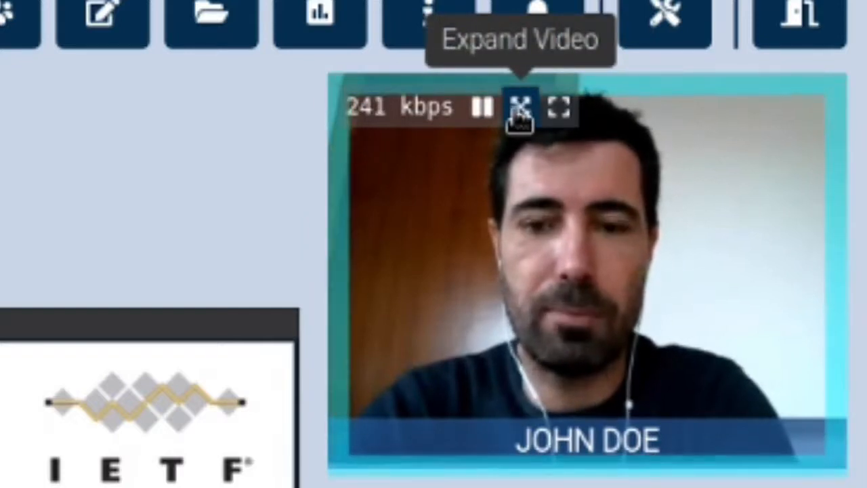
{"action": "mouse_move", "coordinate": [561, 106]}
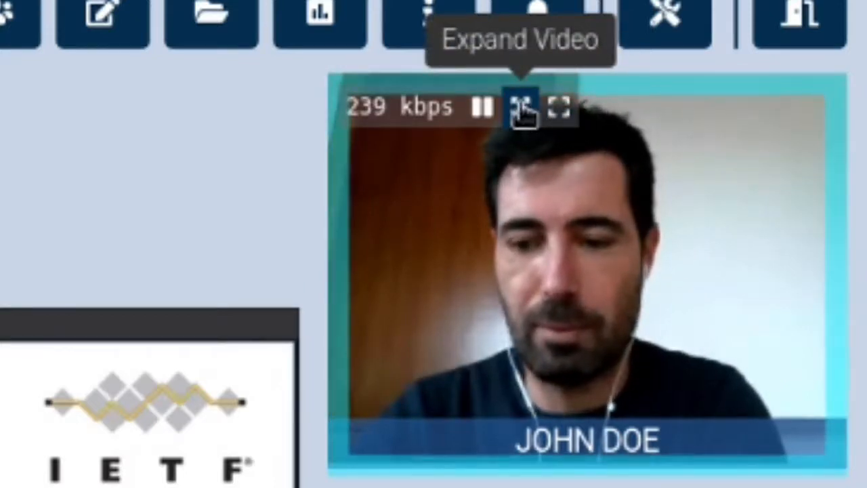
{"action": "left_click", "coordinate": [523, 107]}
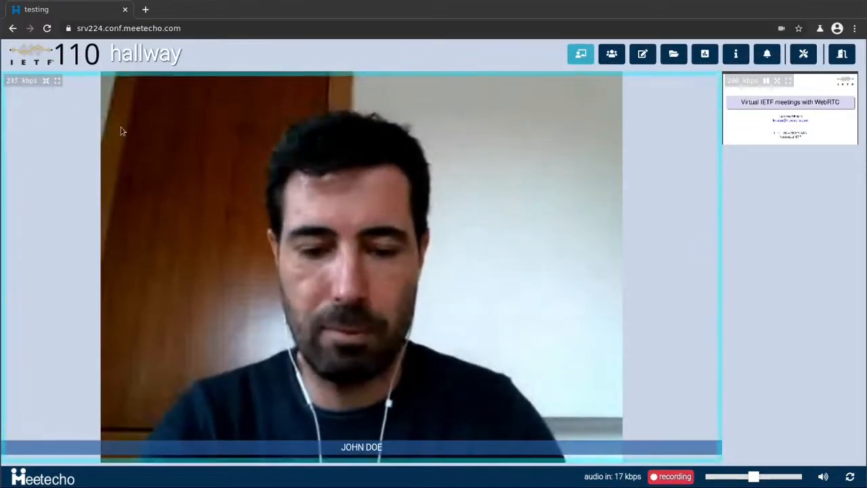
{"action": "mouse_move", "coordinate": [46, 81]}
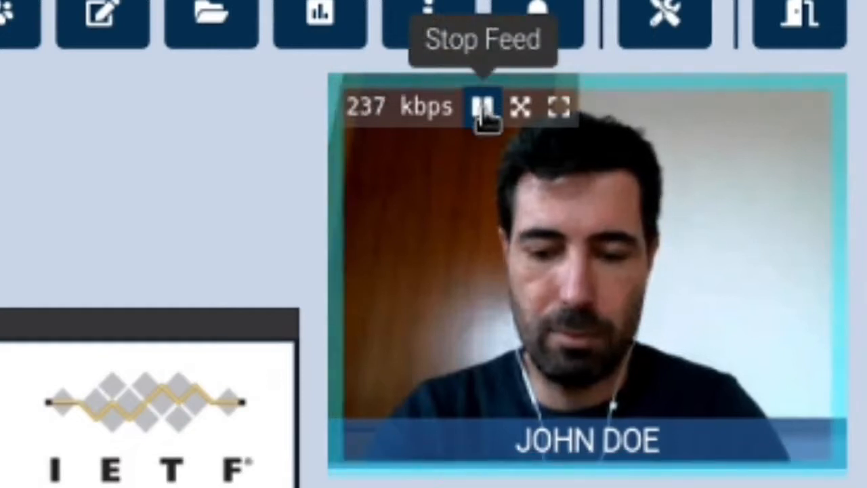
{"action": "left_click", "coordinate": [485, 107]}
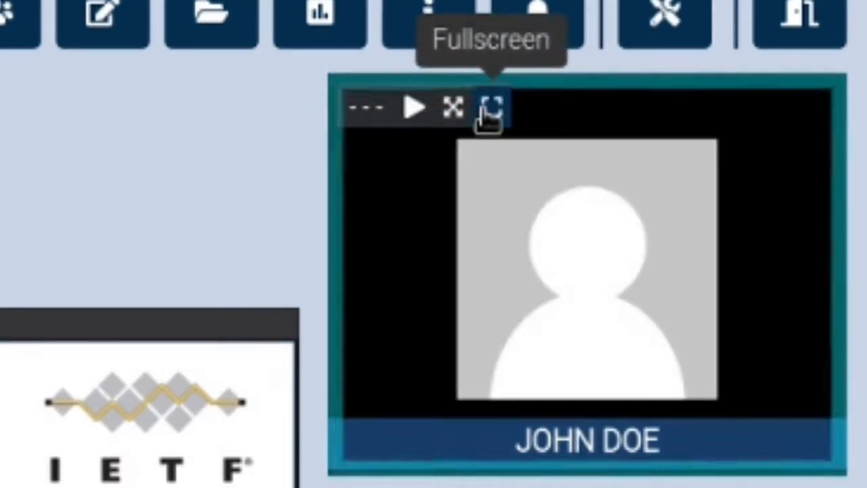
{"action": "mouse_move", "coordinate": [541, 346]}
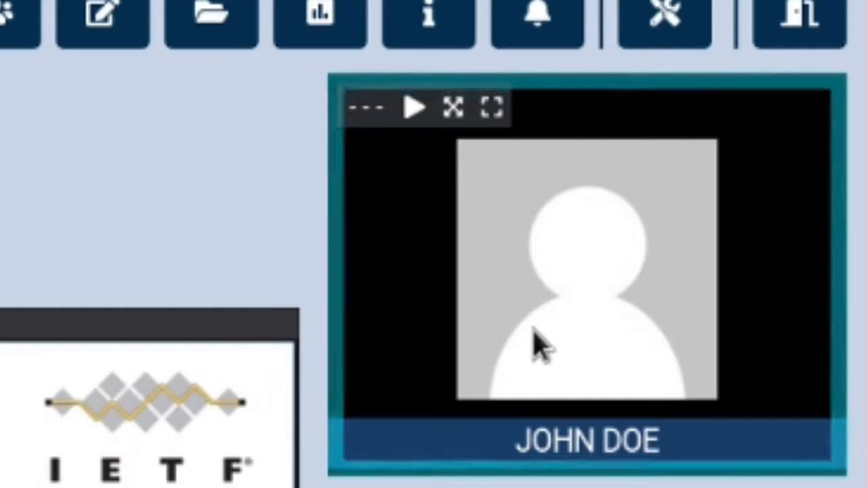
{"action": "mouse_move", "coordinate": [484, 300]}
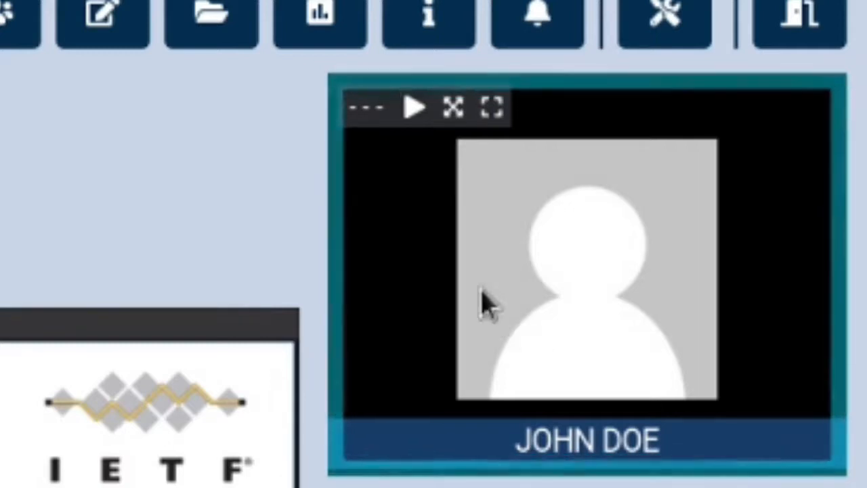
{"action": "mouse_move", "coordinate": [415, 106]}
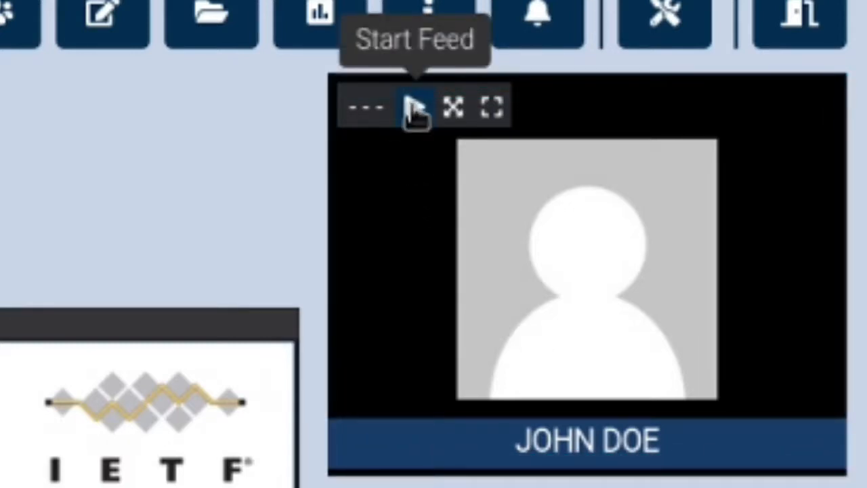
{"action": "left_click", "coordinate": [414, 107]}
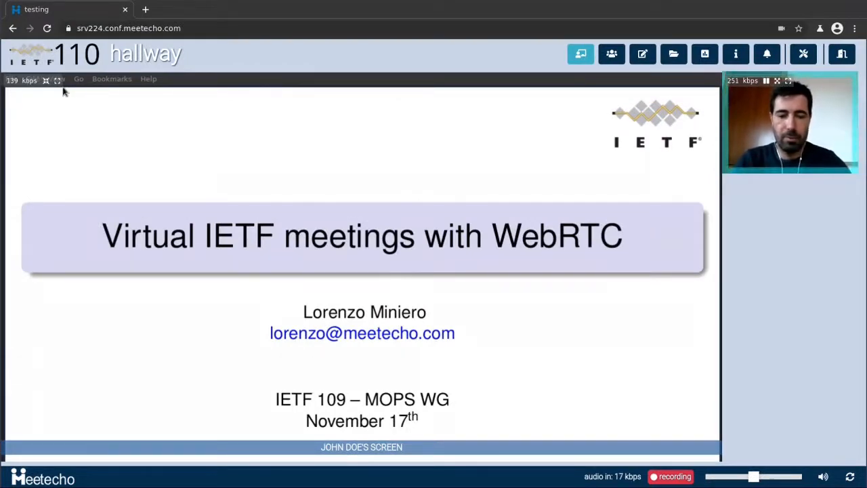
{"action": "mouse_move", "coordinate": [46, 80]}
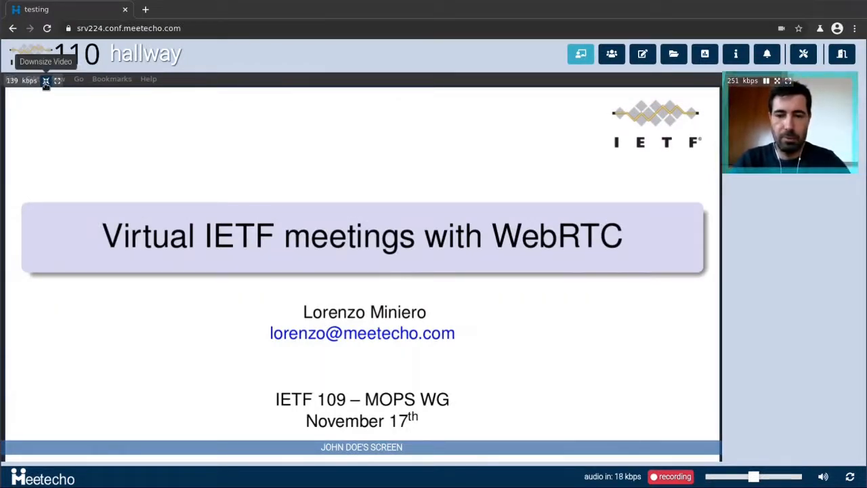
Downsize the shared slides video and stop its incoming feed
{"action": "left_click", "coordinate": [610, 54]}
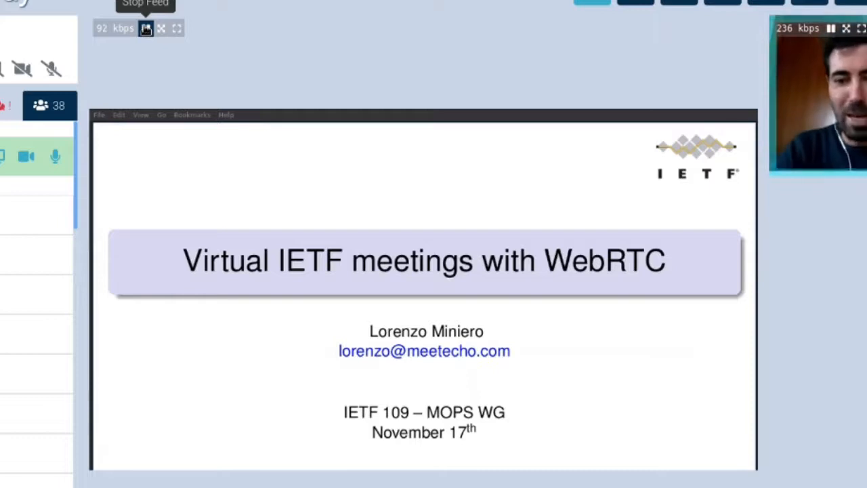
{"action": "left_click", "coordinate": [147, 28]}
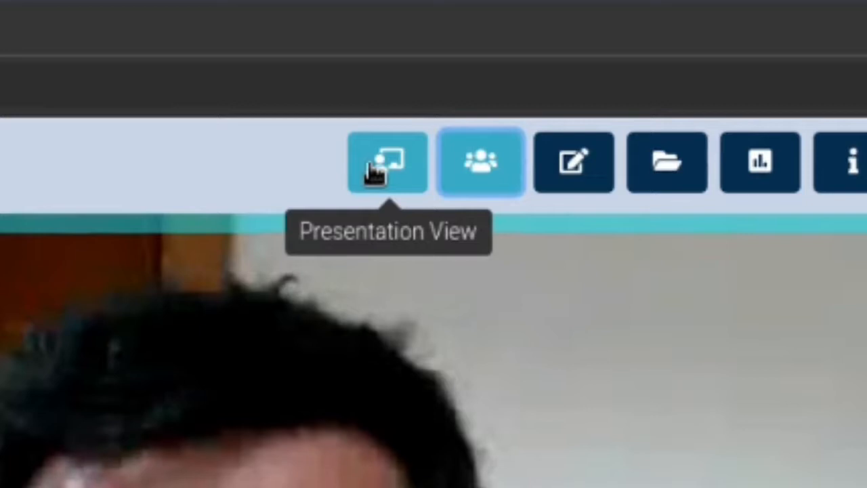
Return to Presentation View with slides centred beside the participant list
{"action": "left_click", "coordinate": [579, 54]}
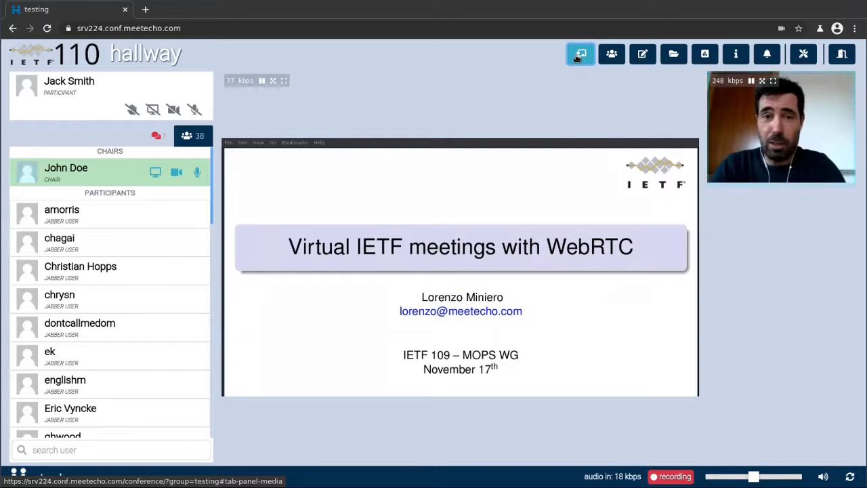
{"action": "left_click", "coordinate": [580, 54]}
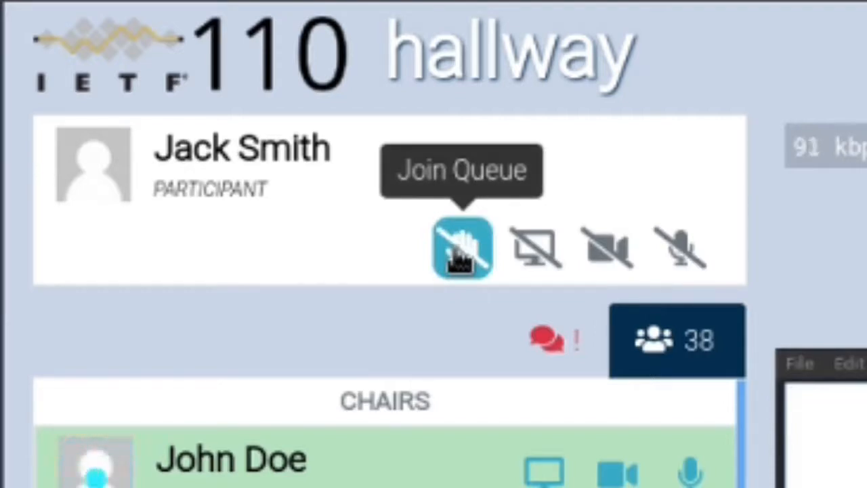
{"action": "mouse_move", "coordinate": [534, 248]}
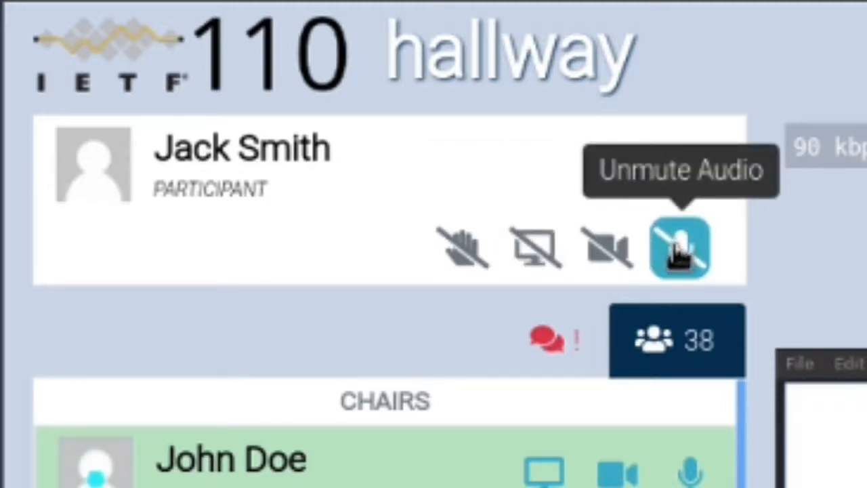
Briefly send microphone audio and camera video, then stop the video and mute again
{"action": "left_click", "coordinate": [679, 250]}
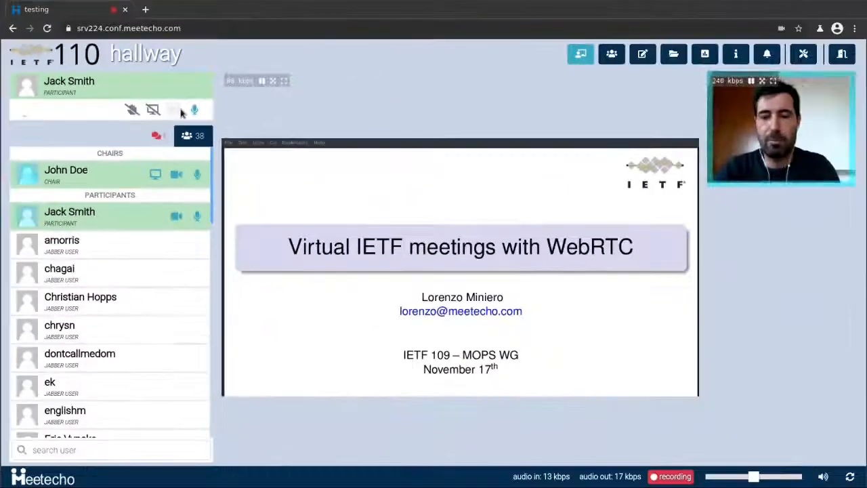
{"action": "left_click", "coordinate": [173, 108]}
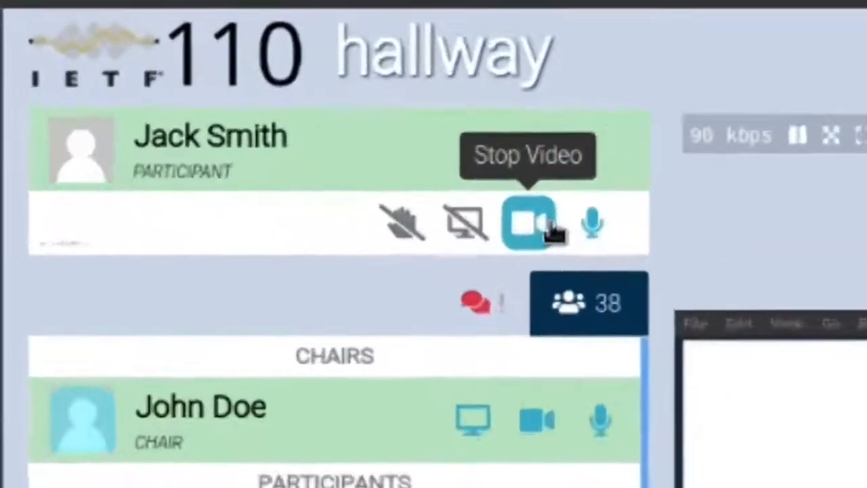
{"action": "left_click", "coordinate": [531, 223]}
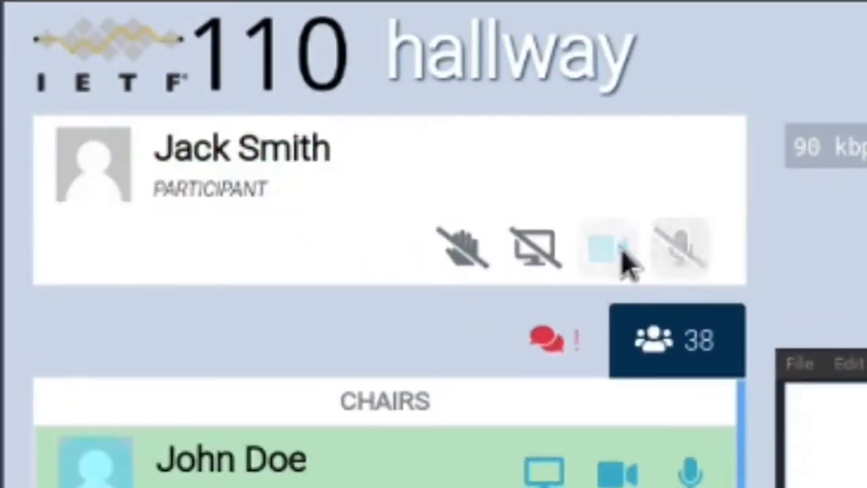
{"action": "left_click", "coordinate": [606, 247]}
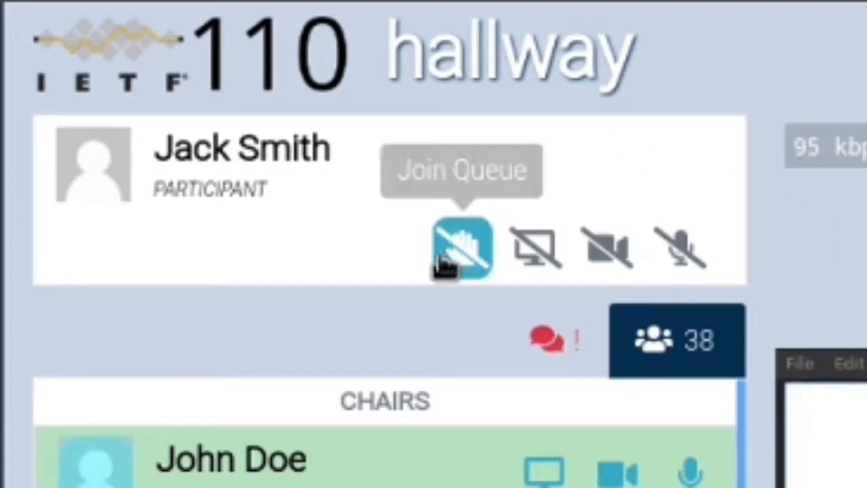
Raise a hand to join the speaking queue, then briefly send camera video and turn it off
{"action": "left_click", "coordinate": [460, 249]}
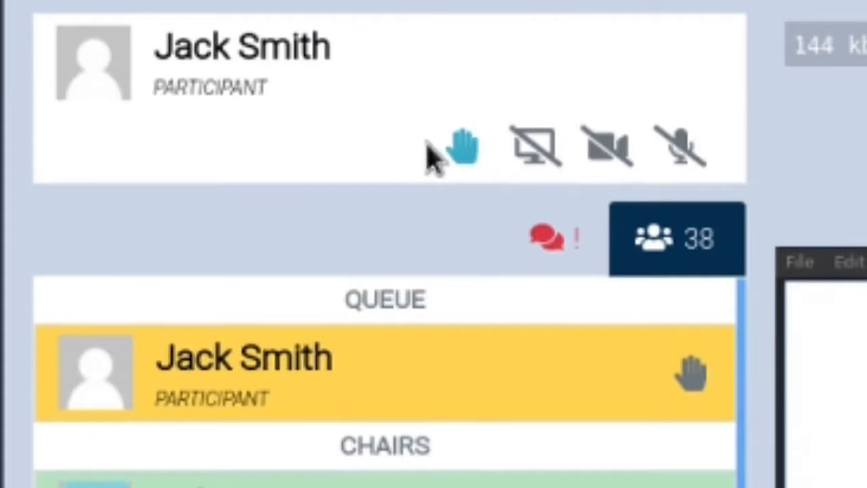
{"action": "mouse_move", "coordinate": [423, 169]}
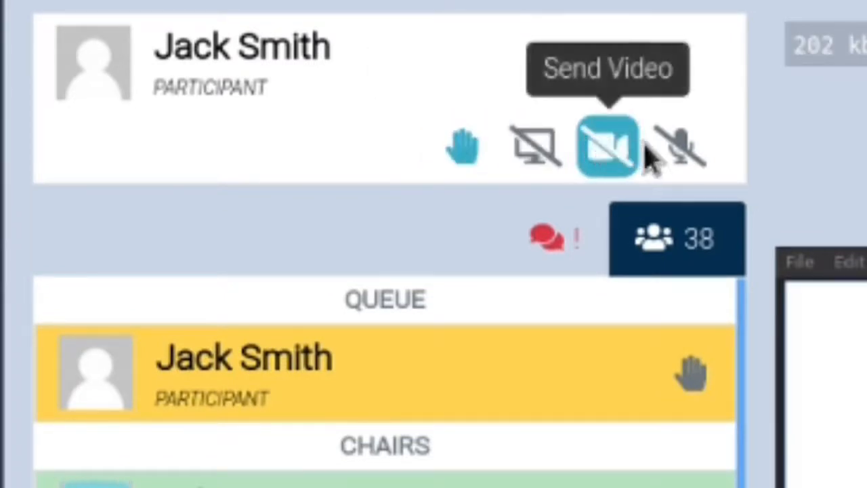
{"action": "left_click", "coordinate": [607, 144]}
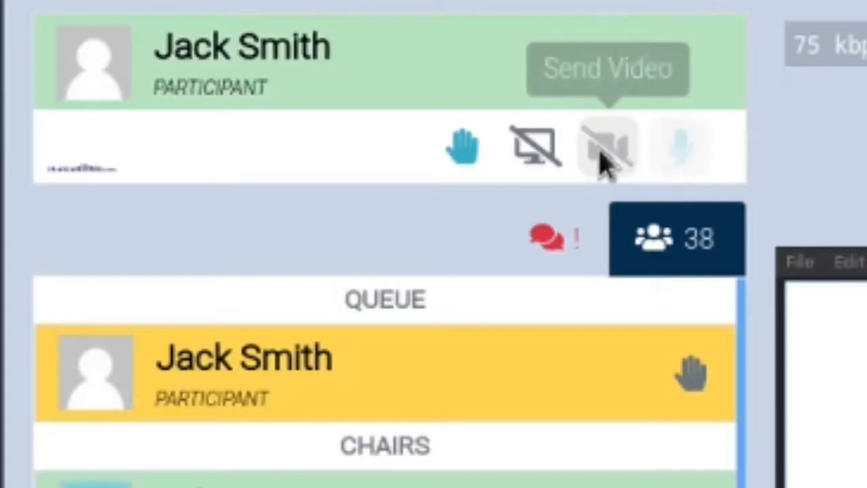
{"action": "left_click", "coordinate": [607, 146]}
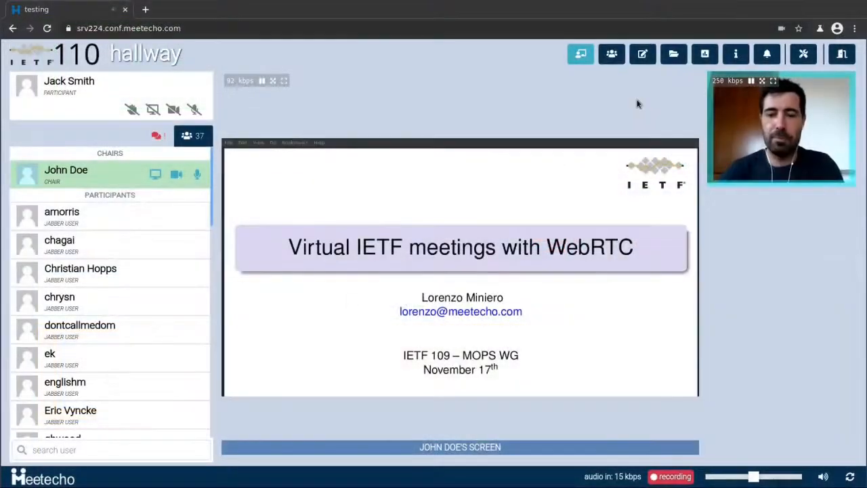
{"action": "mouse_move", "coordinate": [802, 54]}
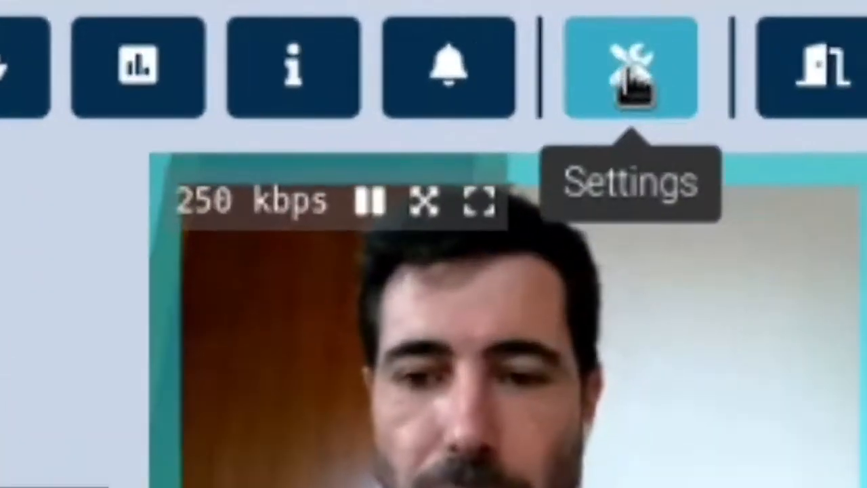
In Device selection, switch the webcam in use to the HD Webcam C615
{"action": "left_click", "coordinate": [629, 68]}
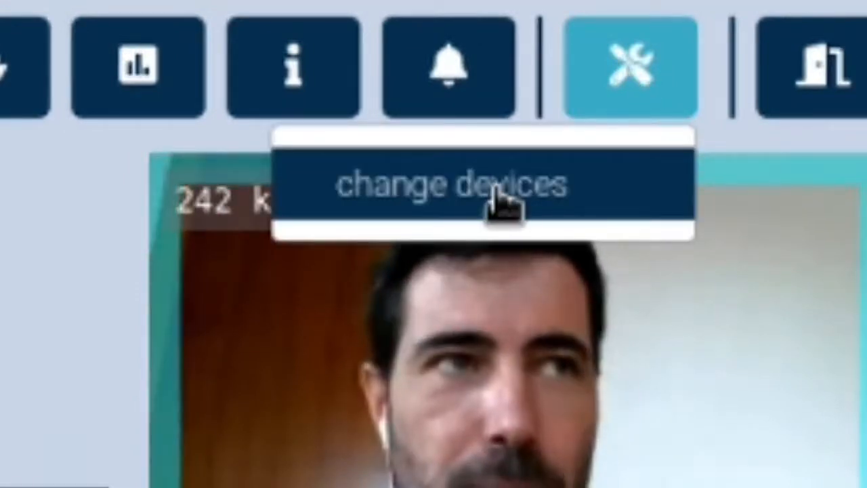
{"action": "left_click", "coordinate": [454, 187]}
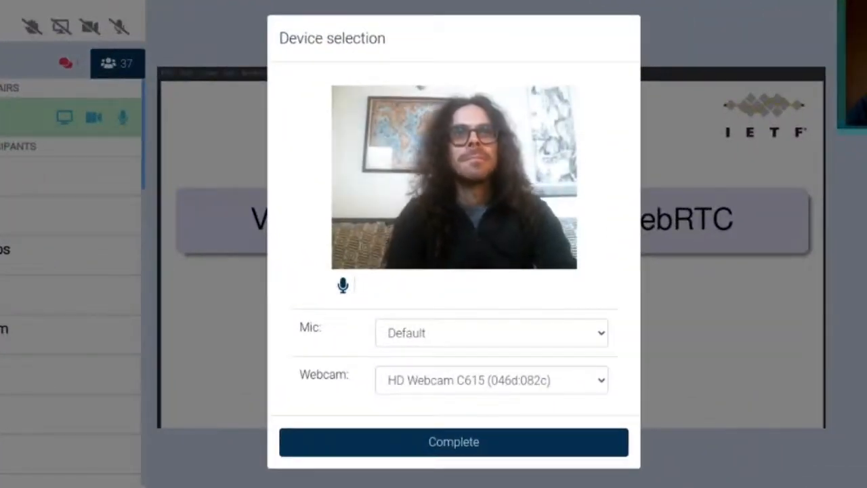
{"action": "mouse_move", "coordinate": [491, 340]}
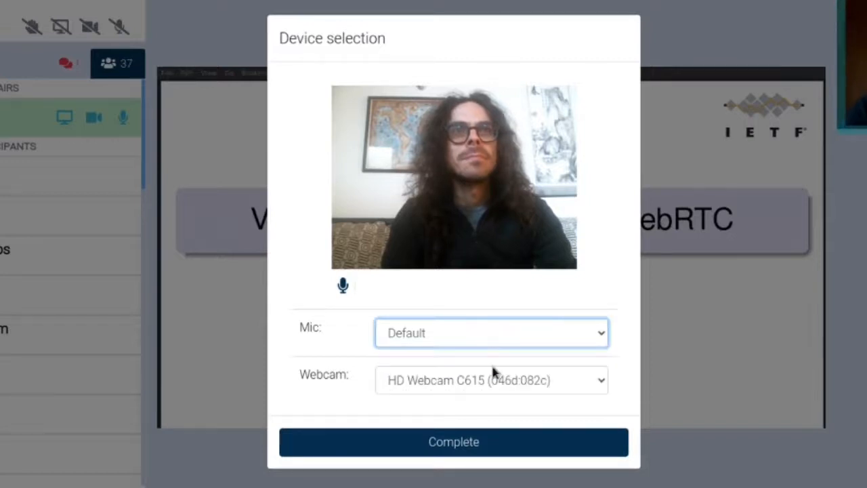
{"action": "left_click", "coordinate": [491, 379]}
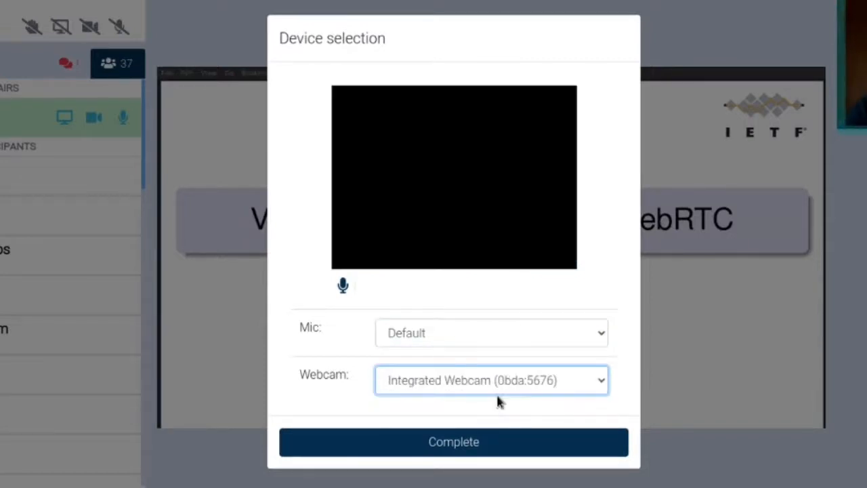
{"action": "left_click", "coordinate": [490, 379]}
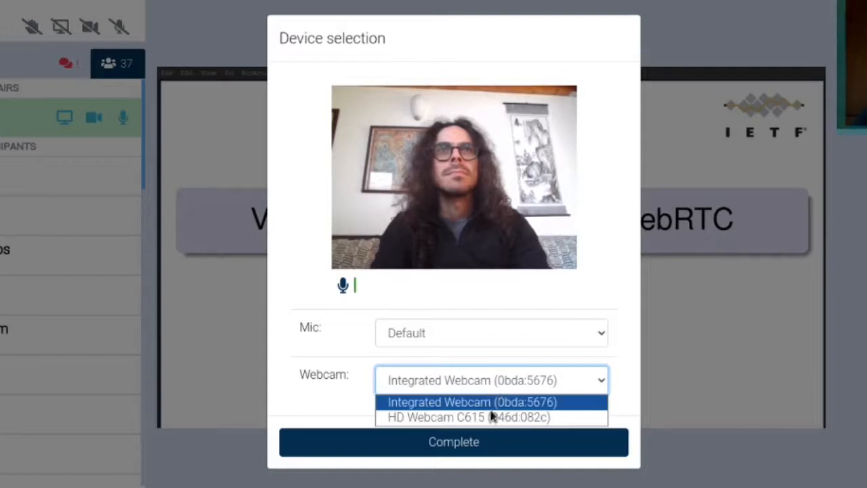
{"action": "left_click", "coordinate": [452, 441]}
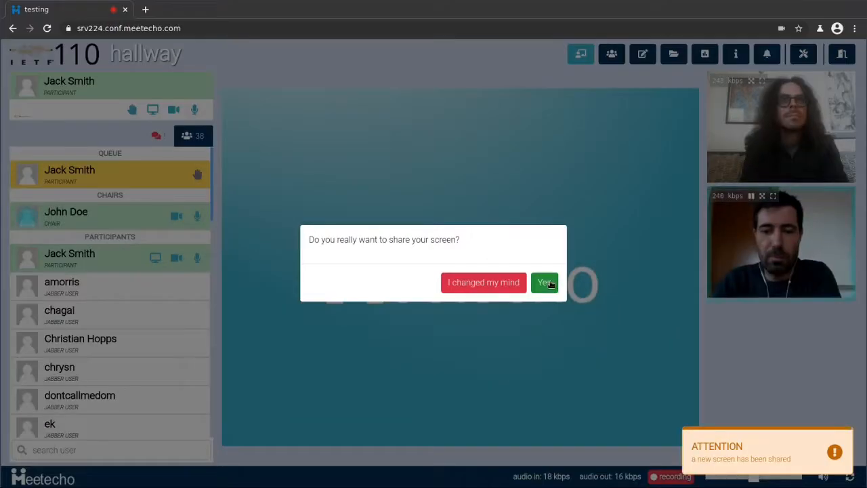
Answer Yes to the 'Do you really want to share your screen?' prompt
{"action": "left_click", "coordinate": [544, 283]}
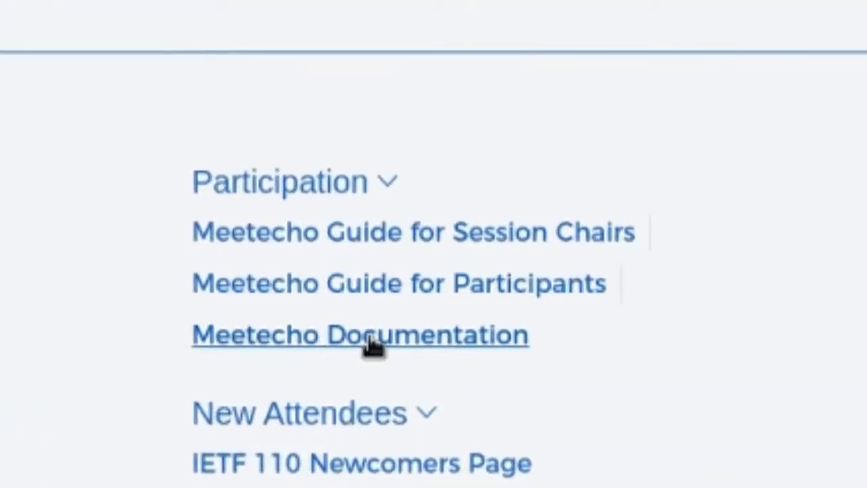
Follow the Meetecho Documentation link under the Participation resources
{"action": "left_click", "coordinate": [360, 333]}
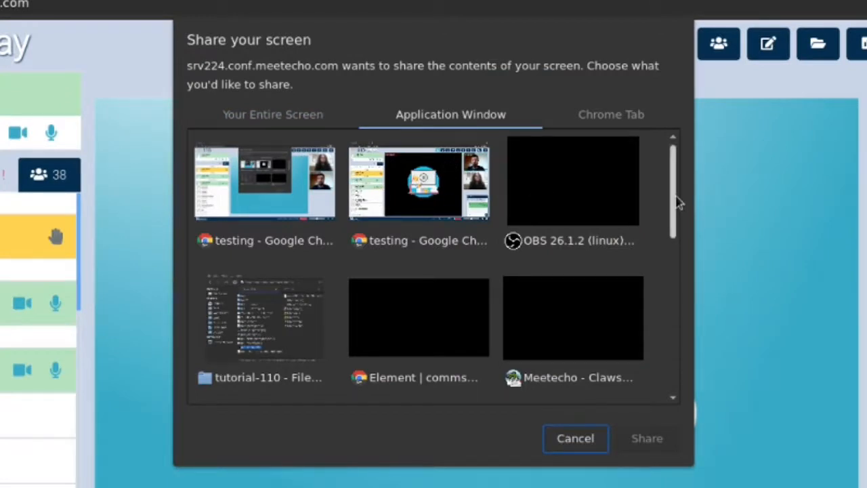
Share the Virtual IETF meetings with WebRTC slides window, then leave the speaking queue
{"action": "scroll", "scroll_direction": "down", "scroll_amount": 3}
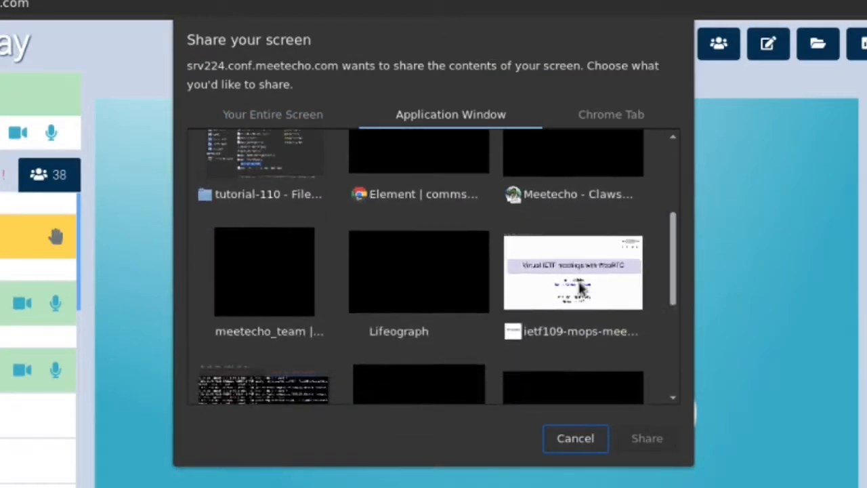
{"action": "left_click", "coordinate": [573, 271]}
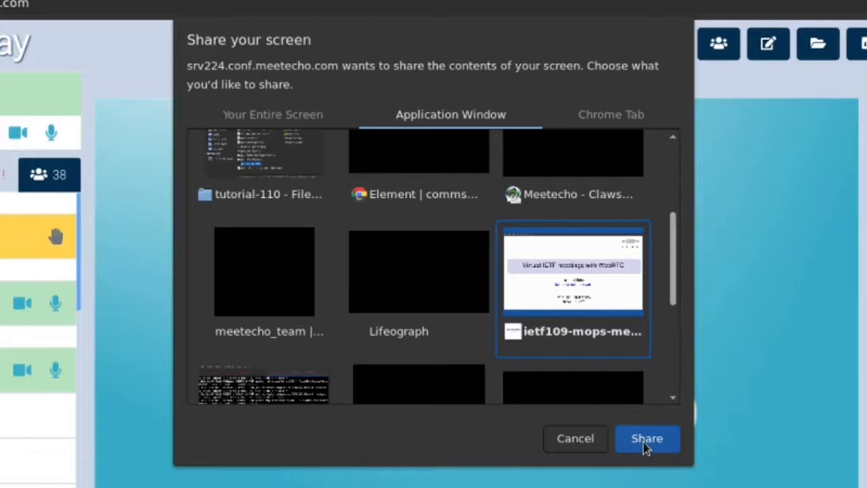
{"action": "left_click", "coordinate": [646, 439]}
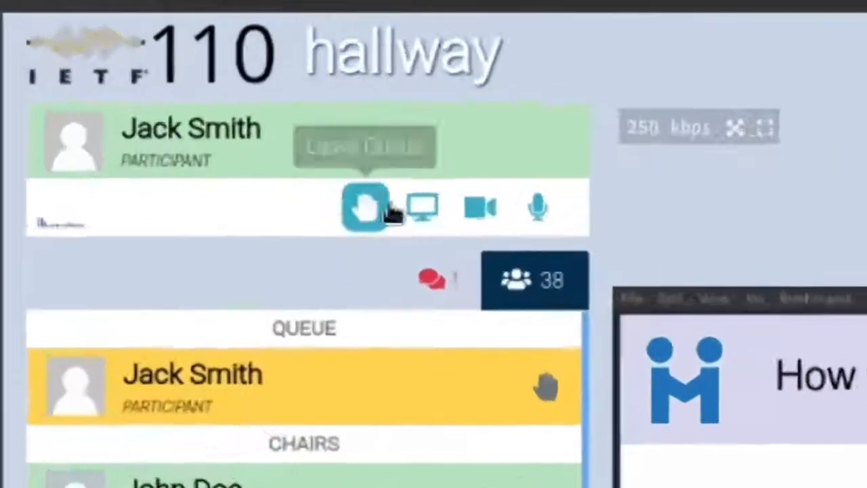
{"action": "left_click", "coordinate": [422, 205]}
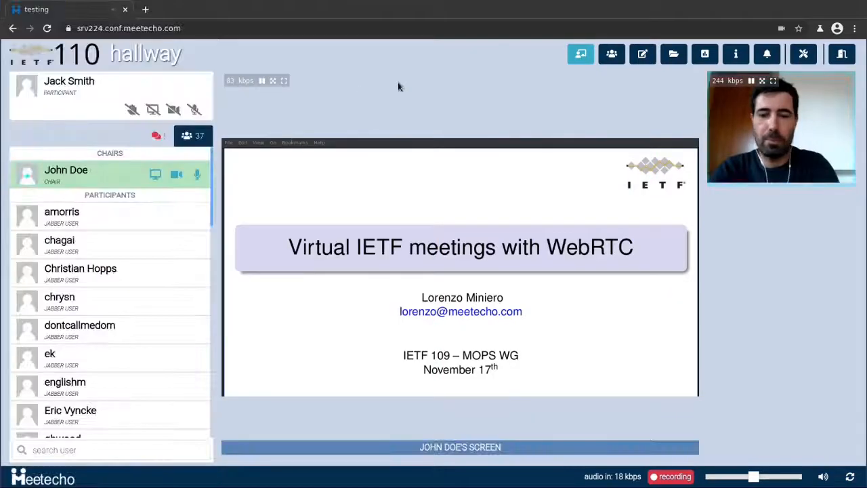
{"action": "mouse_move", "coordinate": [595, 90]}
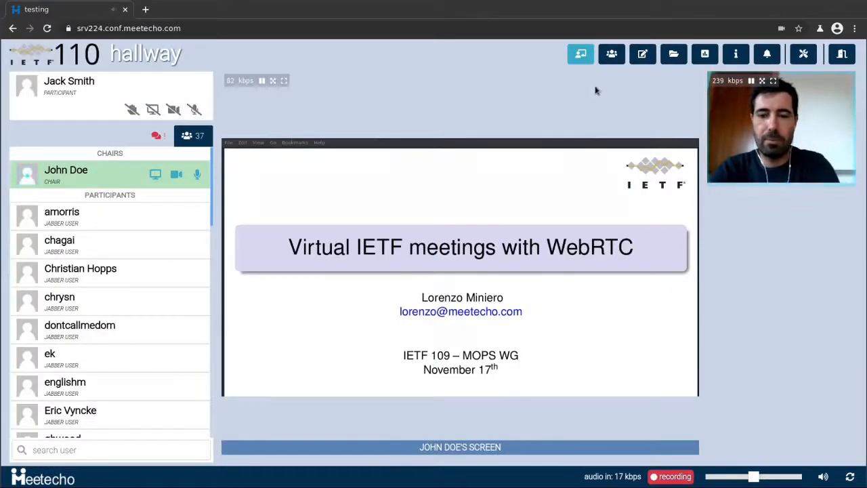
{"action": "mouse_move", "coordinate": [642, 54]}
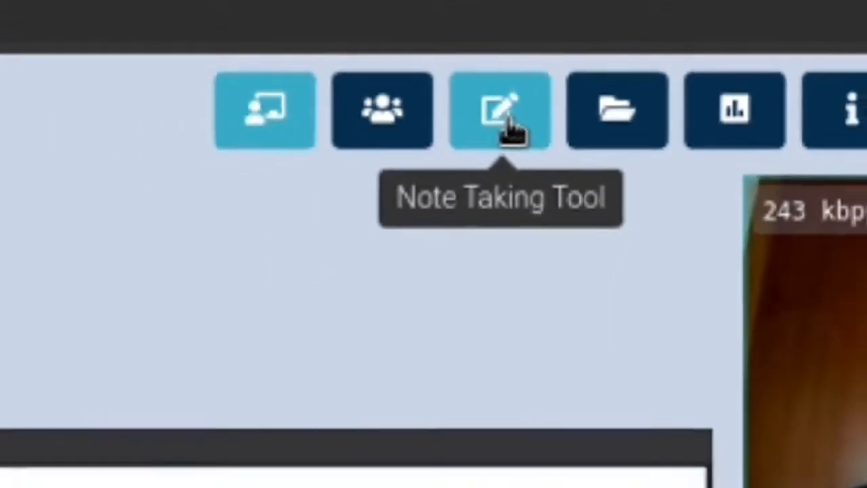
Load the session's CodiMD notes pad in split edit/view mode beside the preview
{"action": "left_click", "coordinate": [498, 111]}
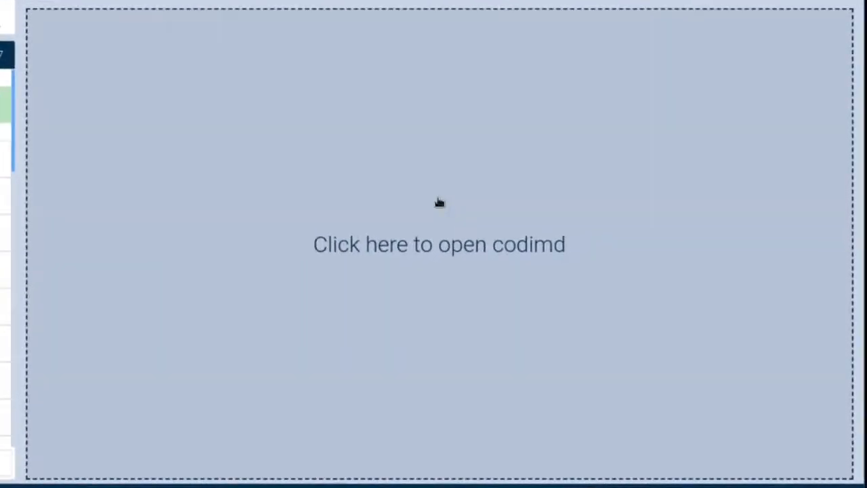
{"action": "left_click", "coordinate": [438, 243]}
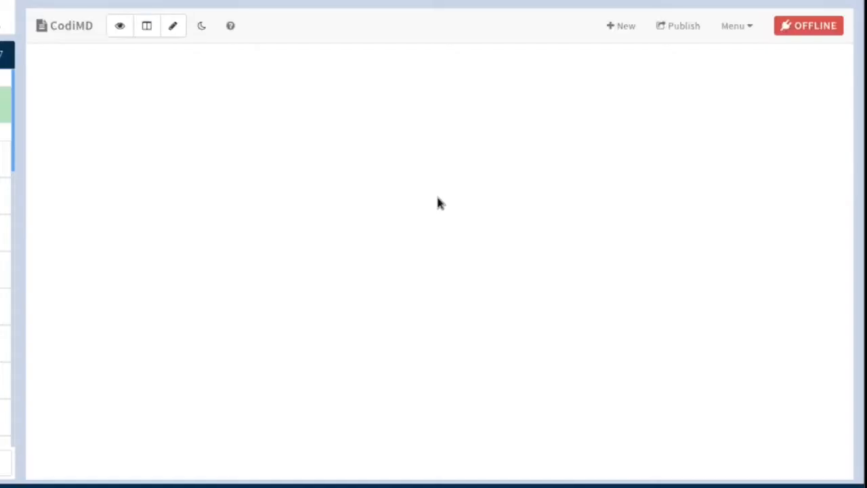
{"action": "left_click", "coordinate": [147, 26]}
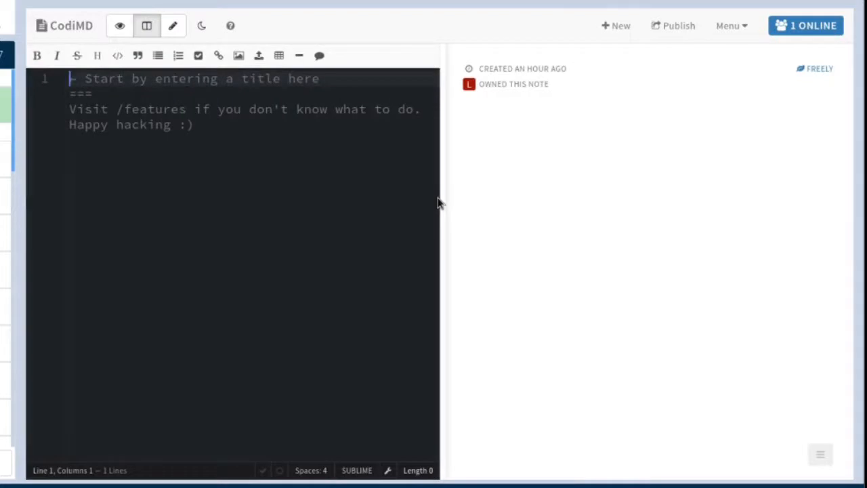
{"action": "mouse_move", "coordinate": [247, 183]}
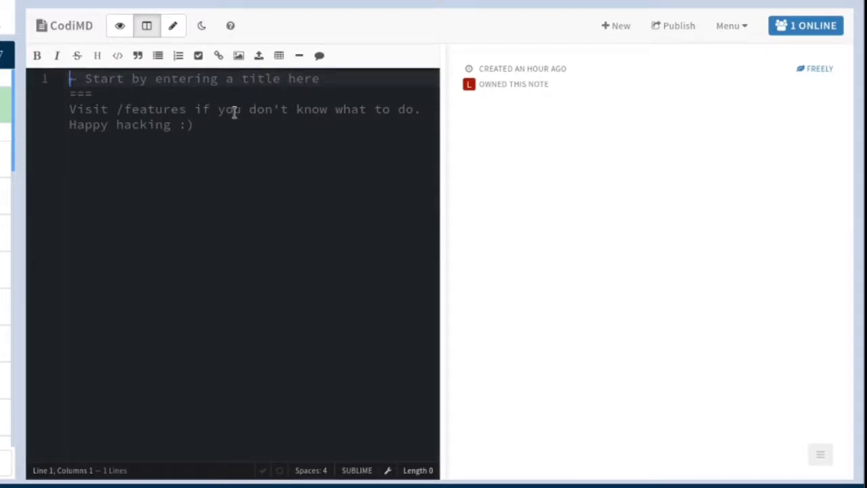
{"action": "mouse_move", "coordinate": [303, 143]}
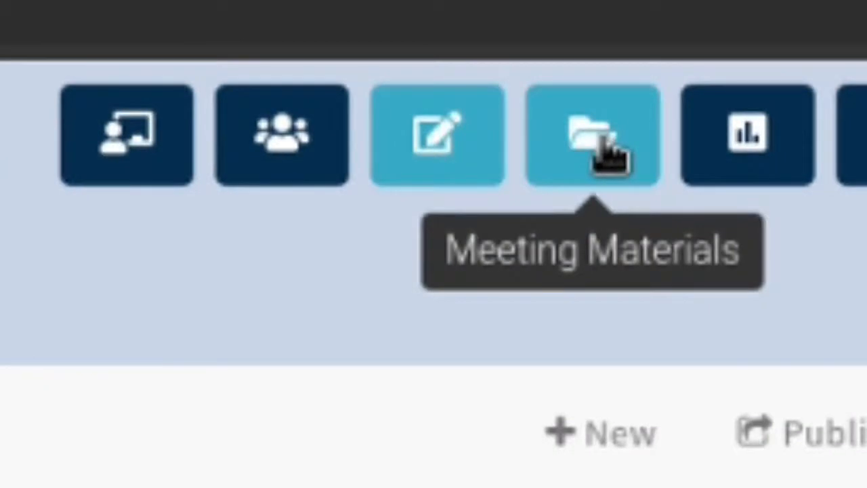
Show the meeting materials and reload them, finding no agenda or slides listed
{"action": "left_click", "coordinate": [591, 135]}
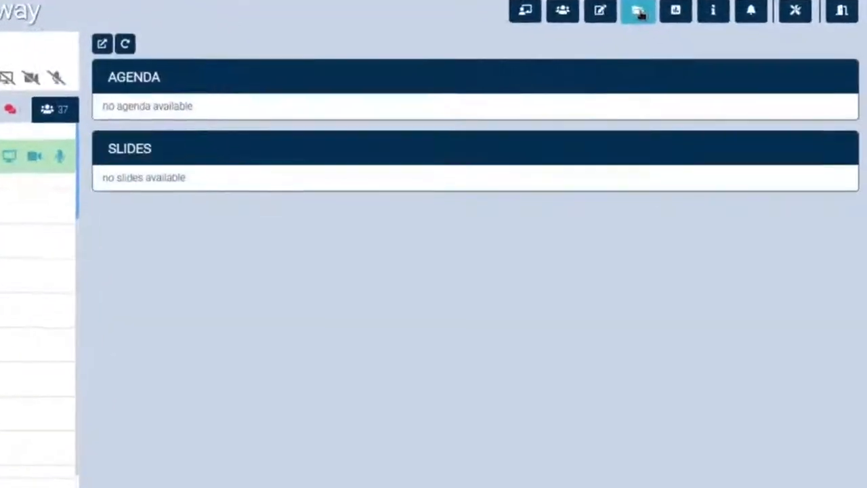
{"action": "left_click", "coordinate": [637, 11]}
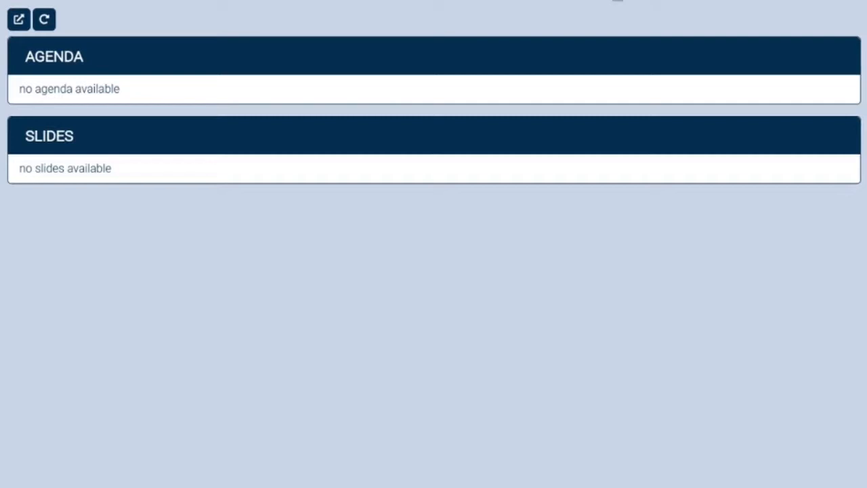
{"action": "mouse_move", "coordinate": [29, 103]}
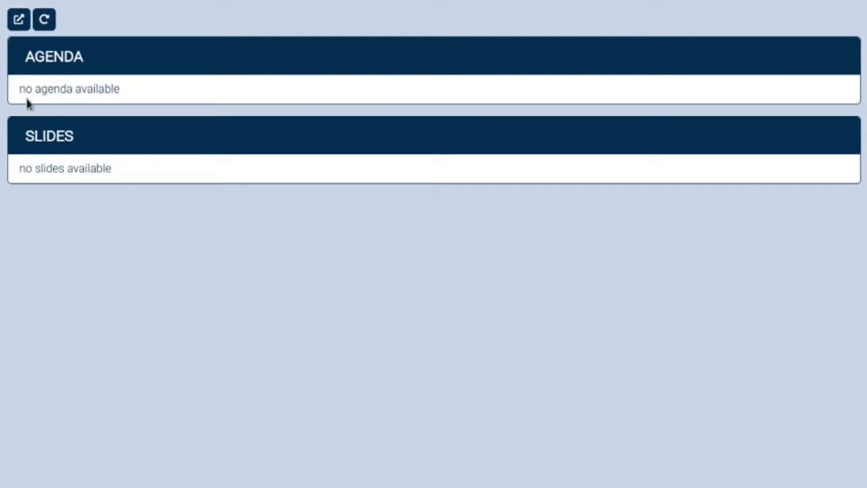
{"action": "mouse_move", "coordinate": [75, 108]}
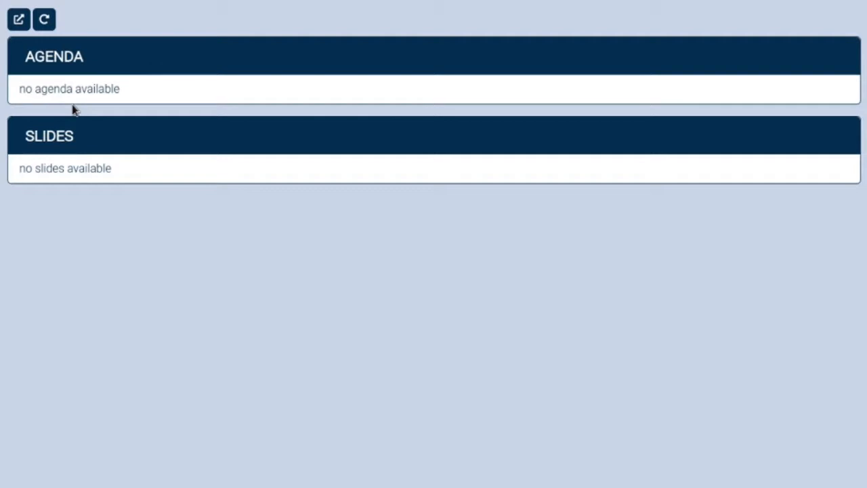
{"action": "mouse_move", "coordinate": [13, 178]}
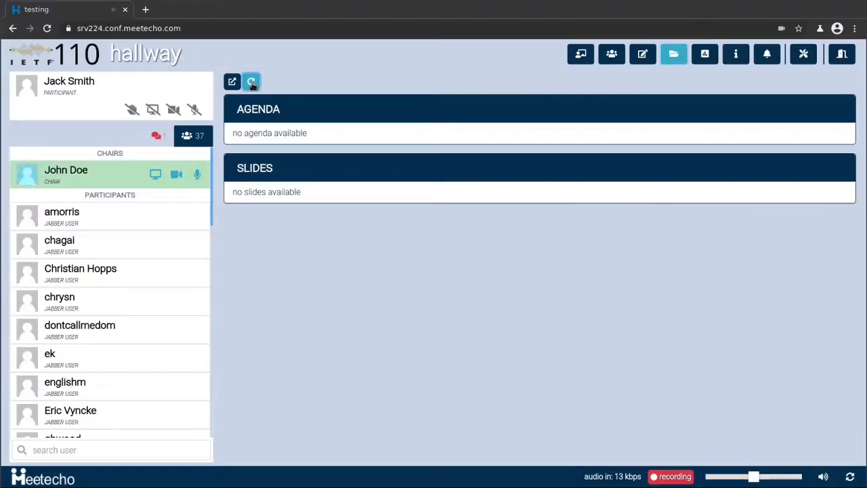
{"action": "left_click", "coordinate": [251, 81]}
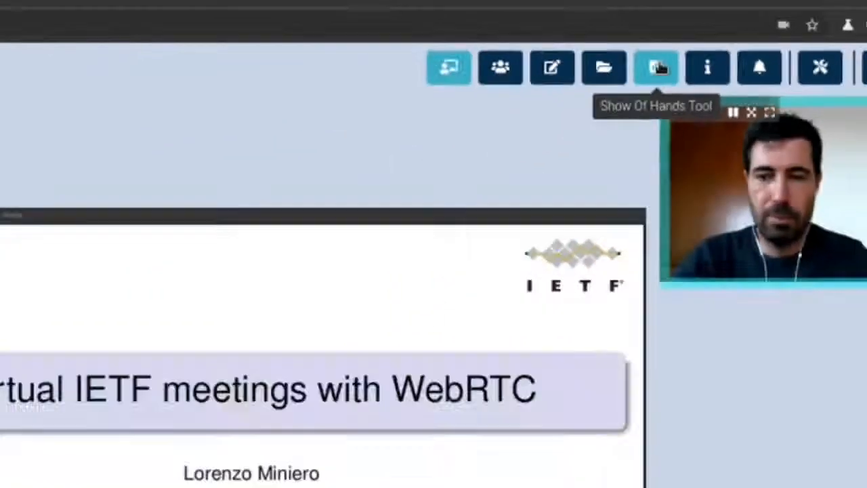
Check the show-of-hands results, then return to the shared presentation view
{"action": "left_click", "coordinate": [655, 67]}
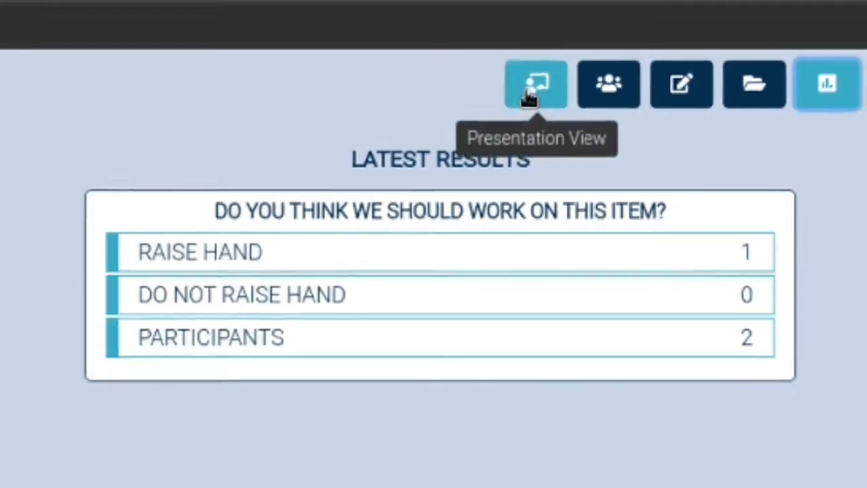
{"action": "left_click", "coordinate": [535, 84]}
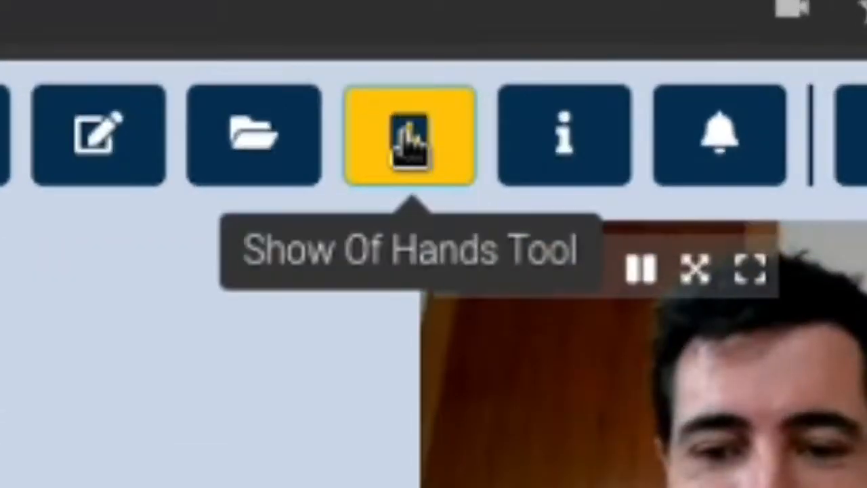
Vote Raise Hand in the new poll asking who will review the document
{"action": "left_click", "coordinate": [411, 134]}
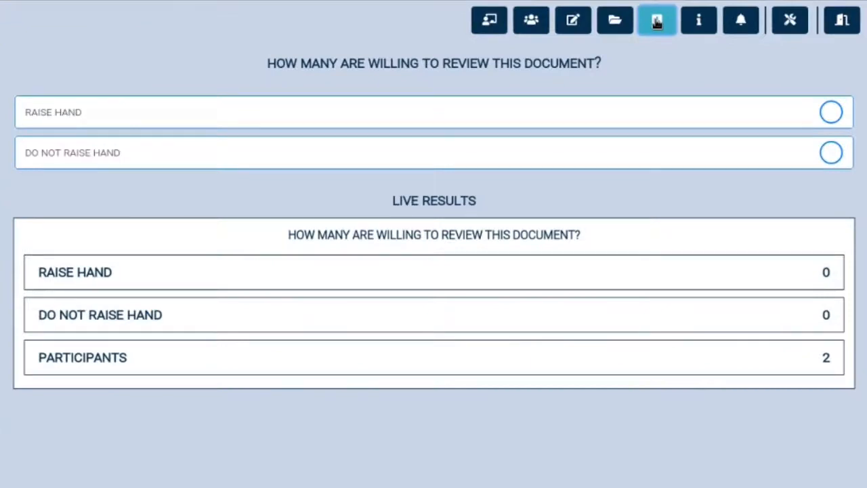
{"action": "mouse_move", "coordinate": [635, 112]}
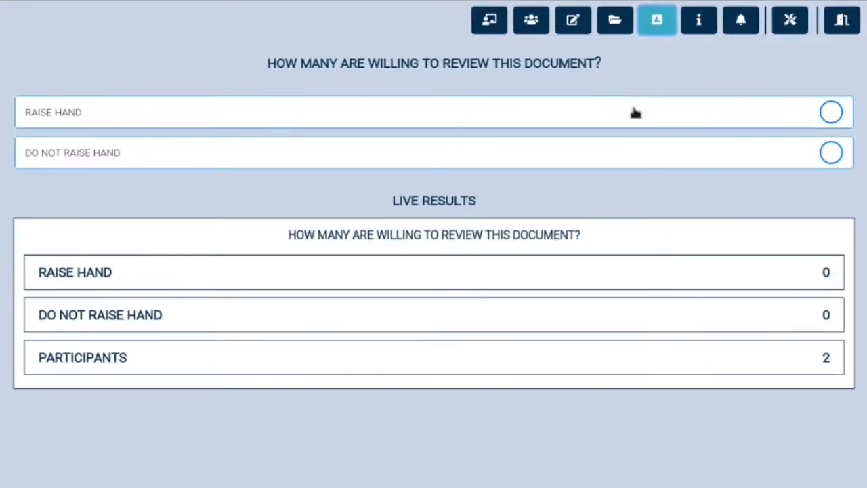
{"action": "left_click", "coordinate": [433, 111]}
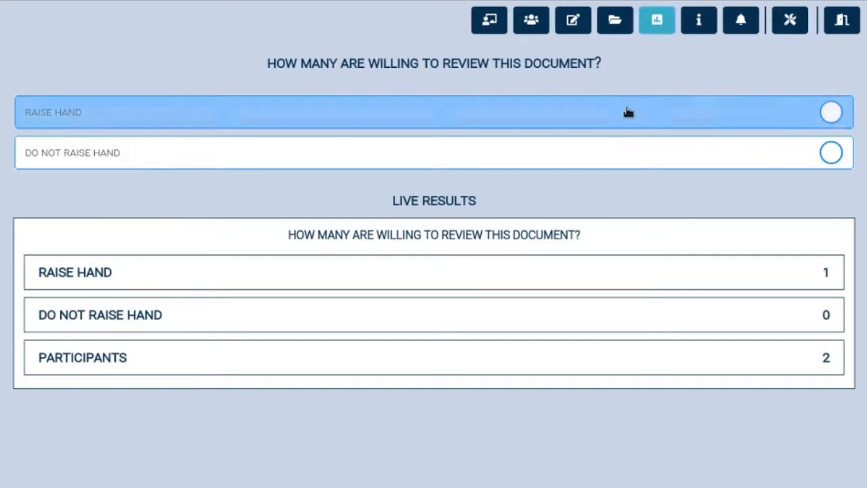
{"action": "left_click", "coordinate": [433, 111]}
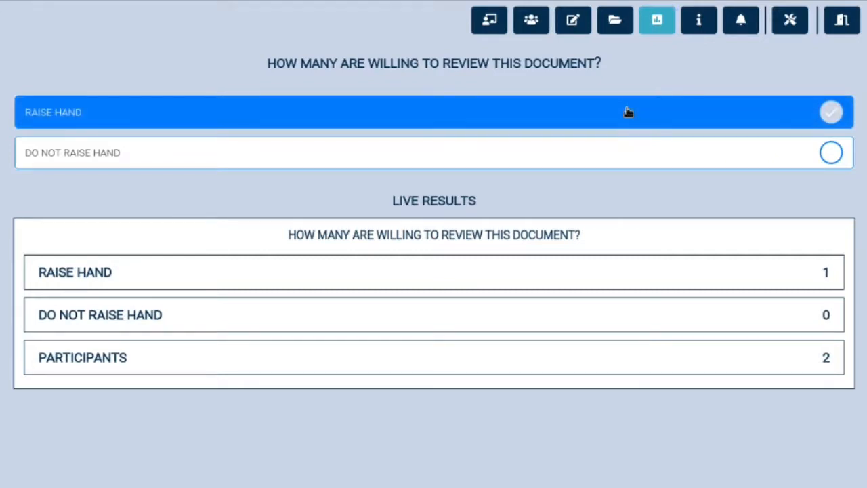